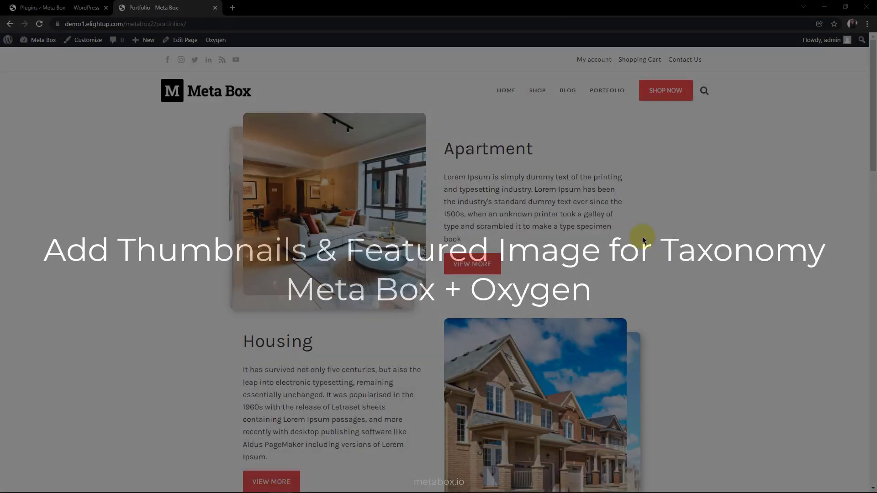
- Browse the Portfolio page and follow VIEW MORE under Apartment to its term archive
scroll(down, 3)
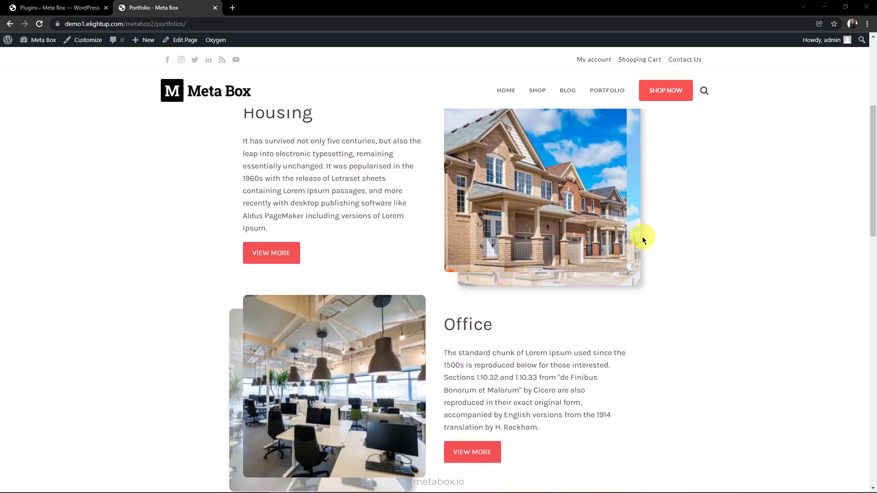
scroll(down, 3)
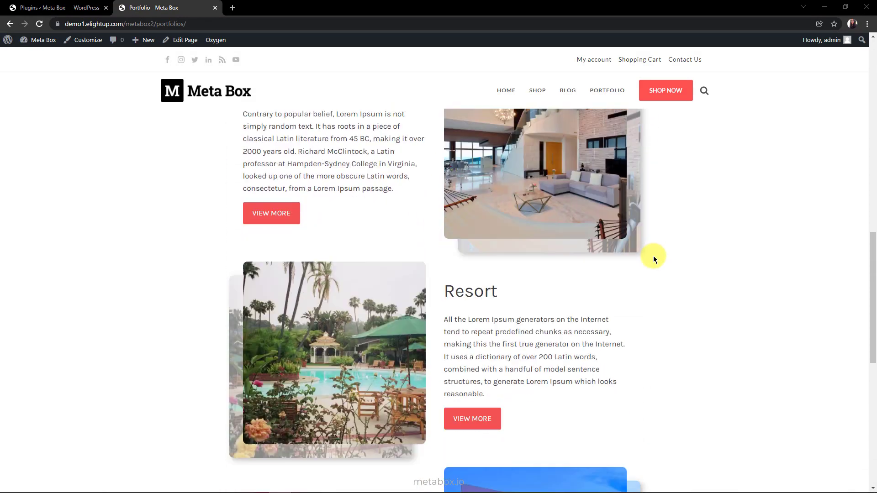
scroll(down, 3)
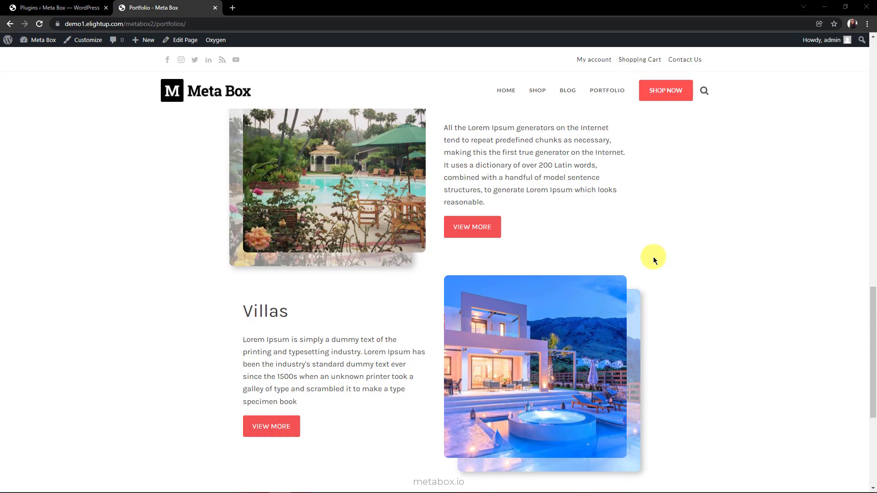
scroll(down, 3)
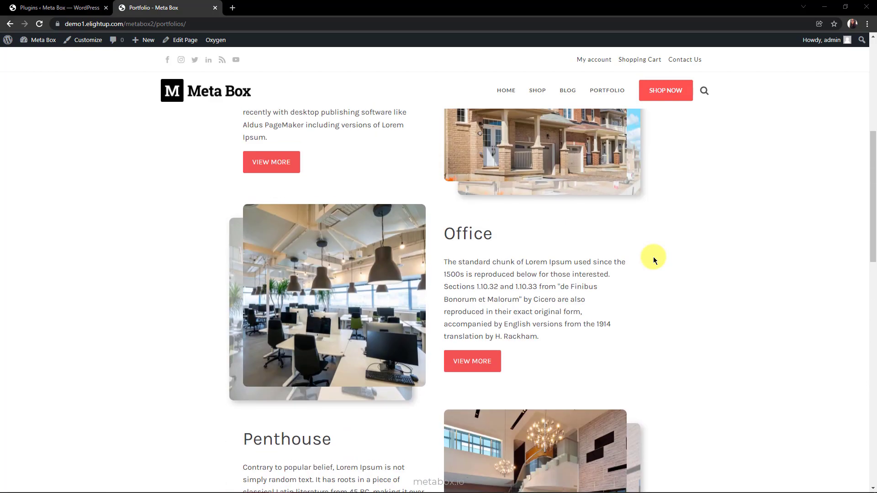
scroll(up, 3)
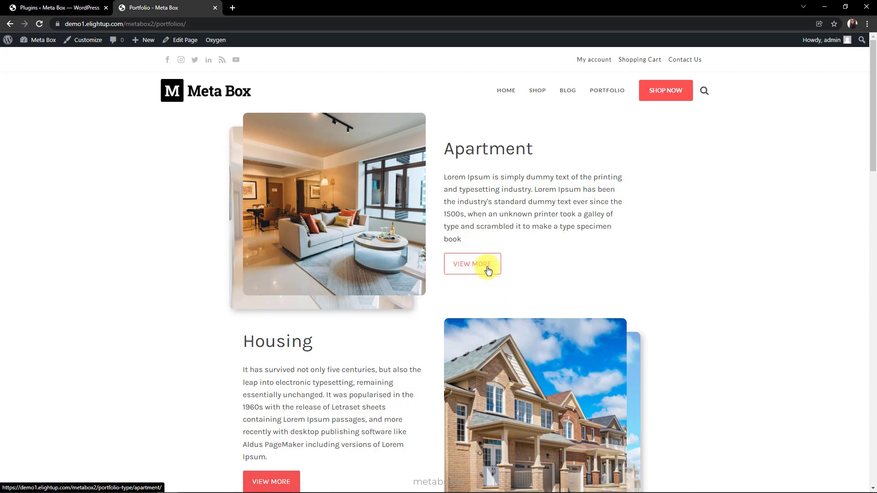
click(471, 263)
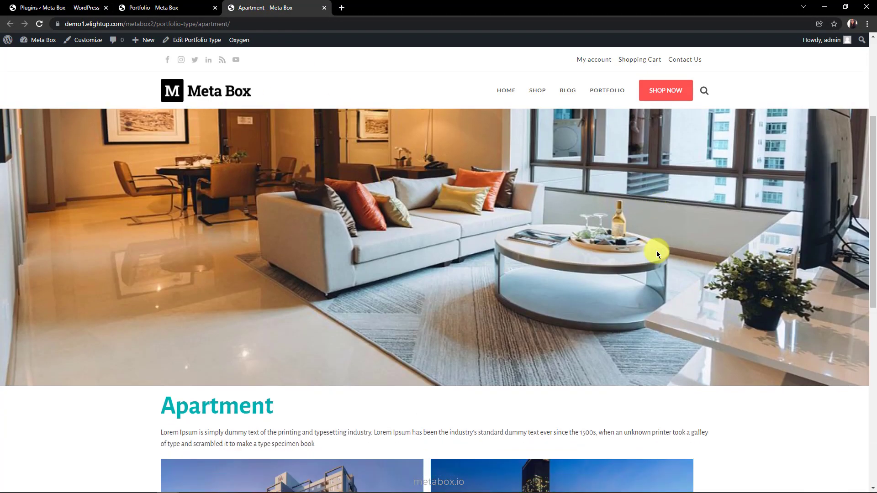
scroll(down, 3)
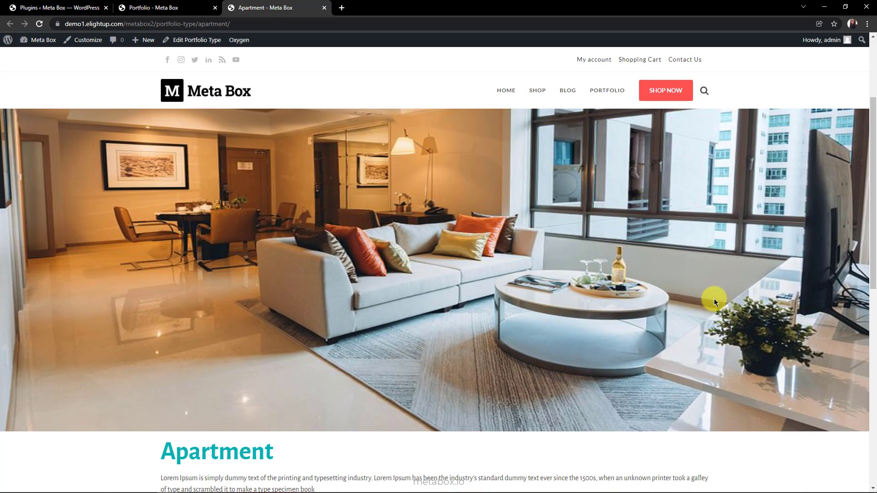
mouse_move(714, 300)
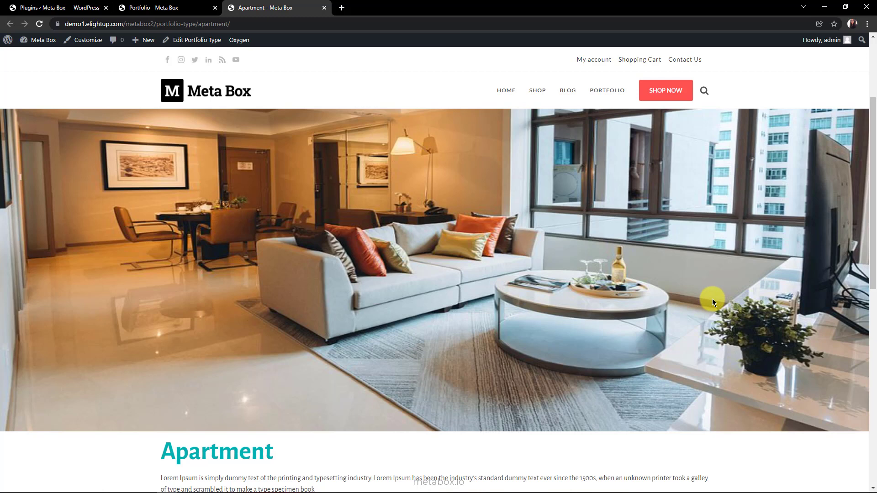
- Return to the Installed Plugins list showing Meta Box, Meta Box AIO and Oxygen active
click(56, 7)
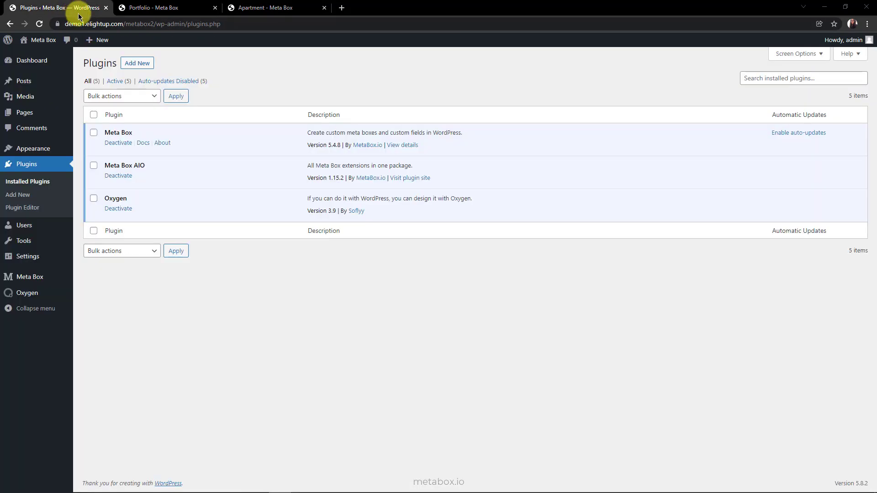
mouse_move(134, 137)
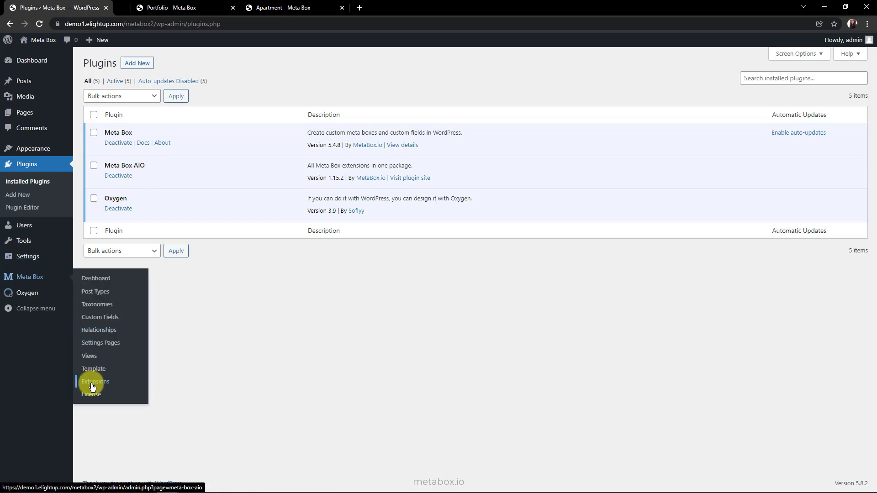
- Review the enabled Meta Box AIO extensions, then return to the Installed Plugins list
click(94, 382)
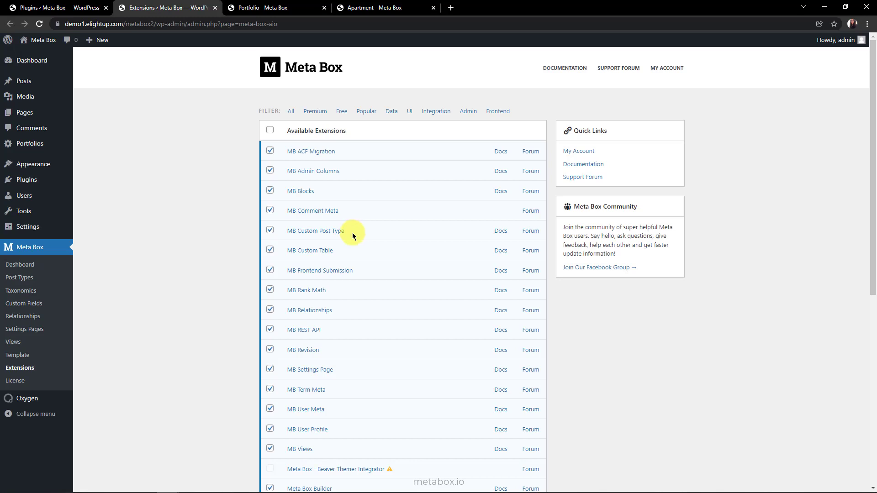
mouse_move(353, 393)
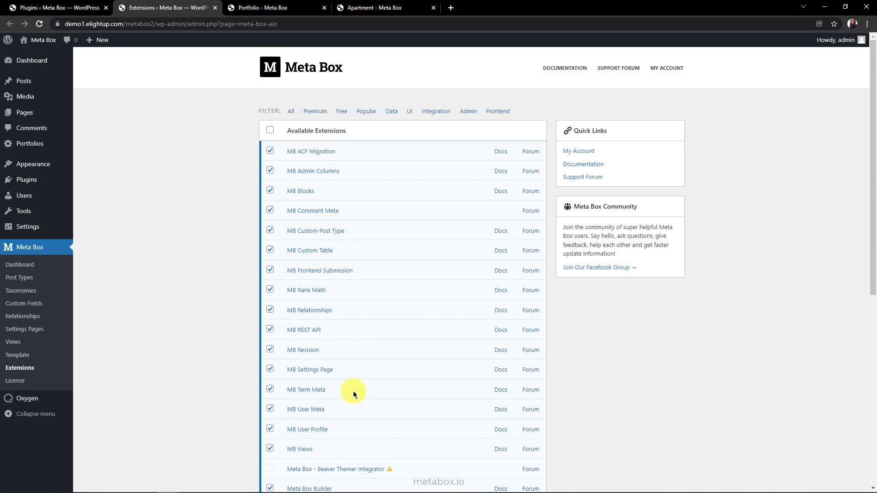
scroll(down, 3)
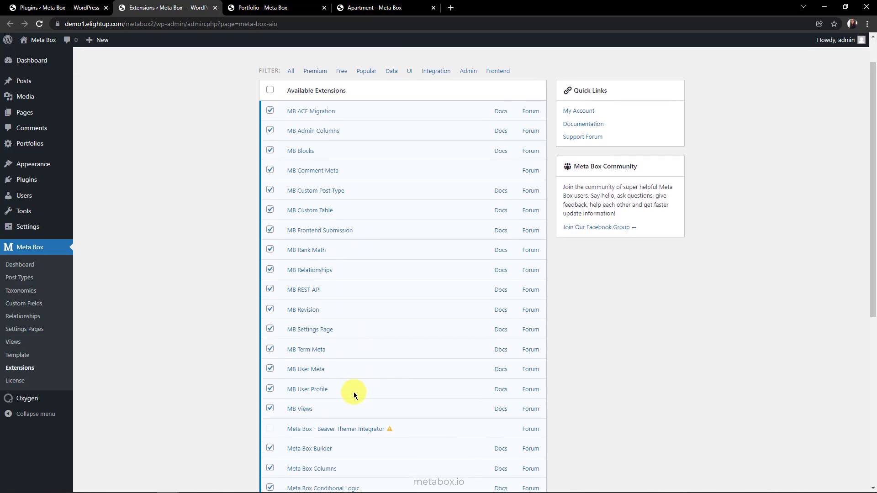
scroll(down, 3)
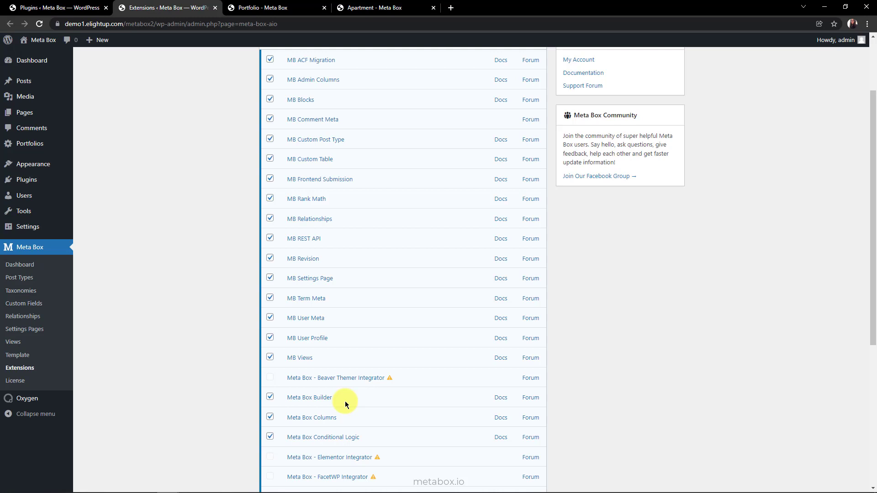
click(55, 7)
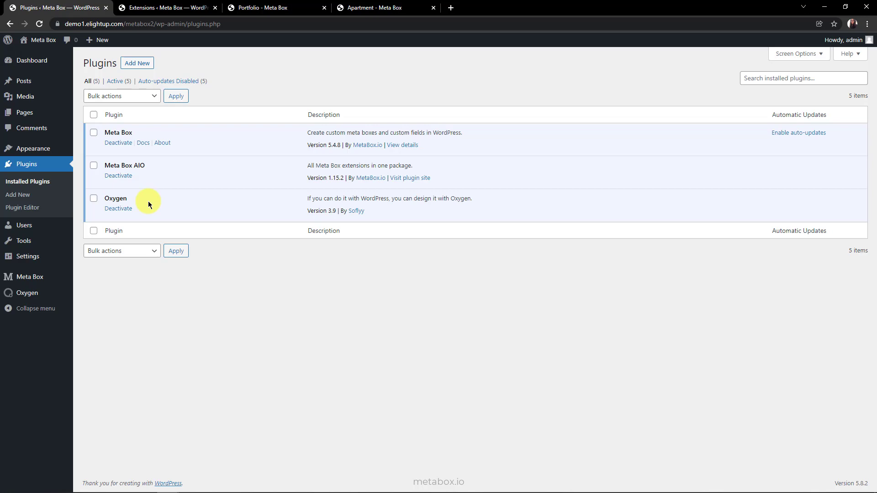
- Publish a Portfolios post type (slug portfolio) and begin a new taxonomy
click(27, 276)
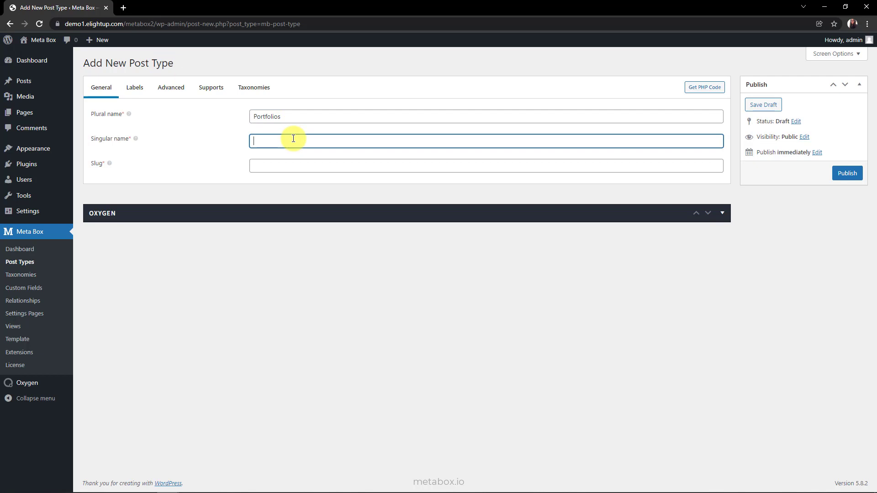
click(846, 172)
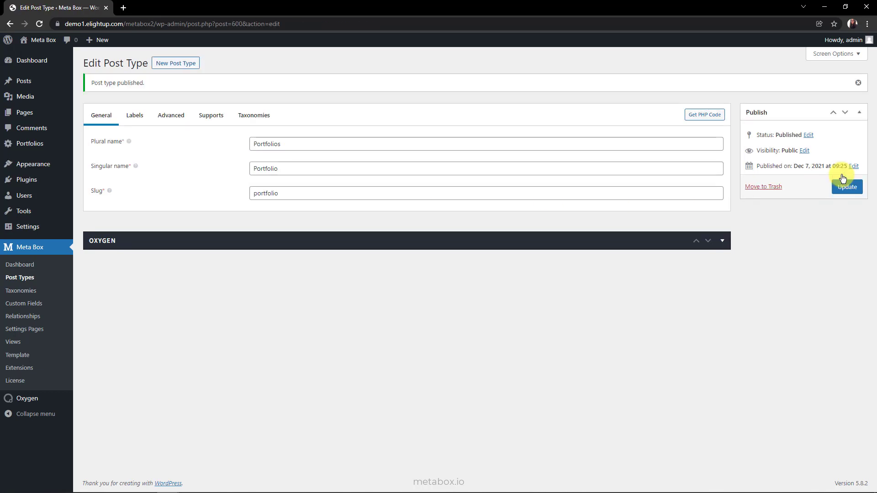
mouse_move(26, 143)
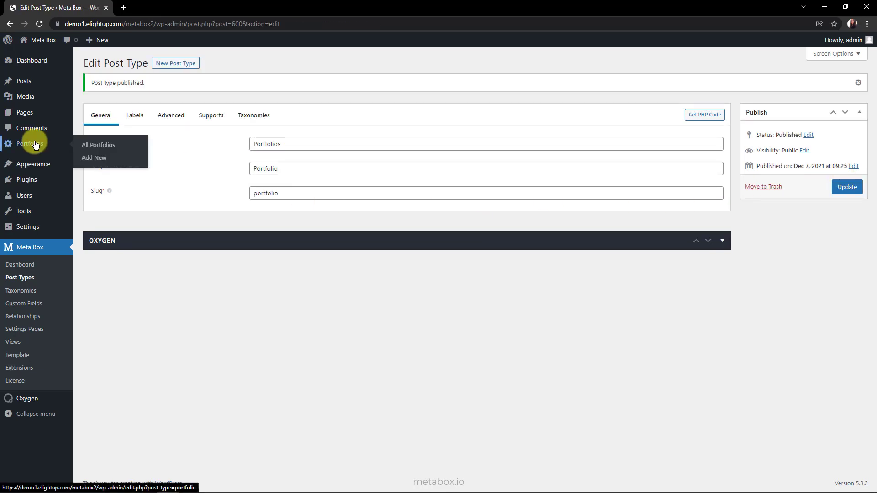
click(21, 290)
text(Portfolio Types)
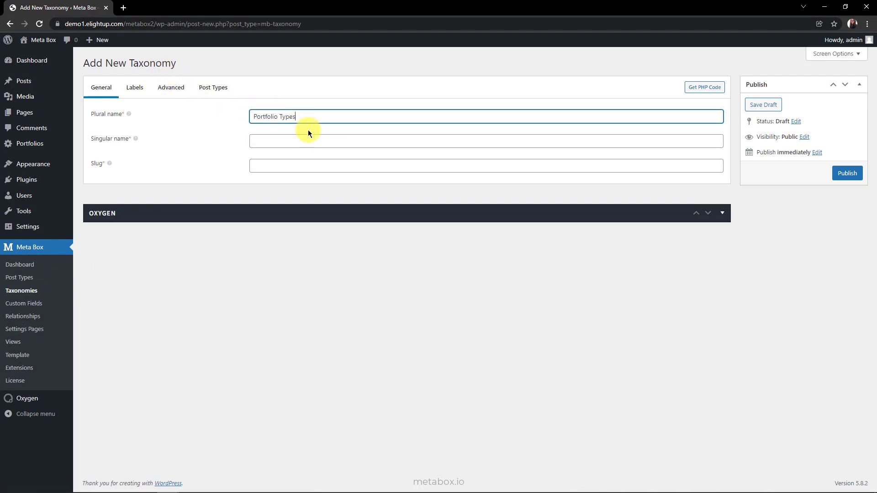
- Link the Portfolio Types taxonomy to Portfolio posts only, publish it, and add an Apartment term with Lorem Ipsum description
click(212, 87)
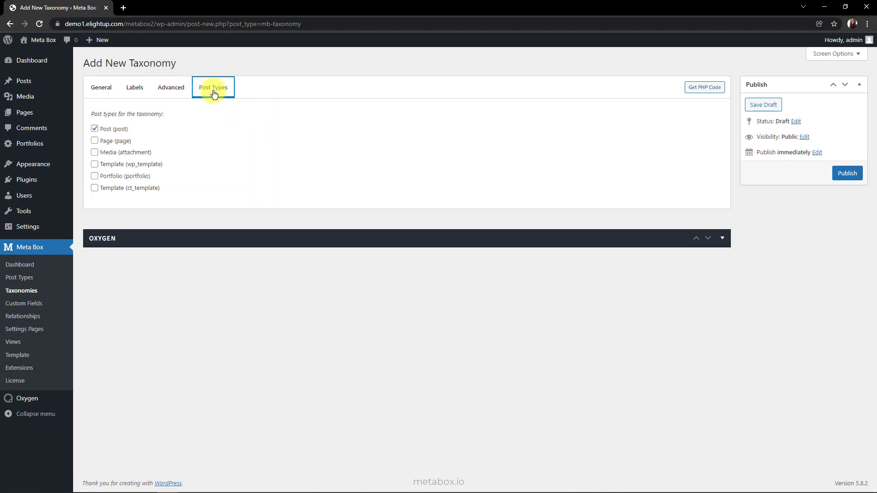
click(95, 175)
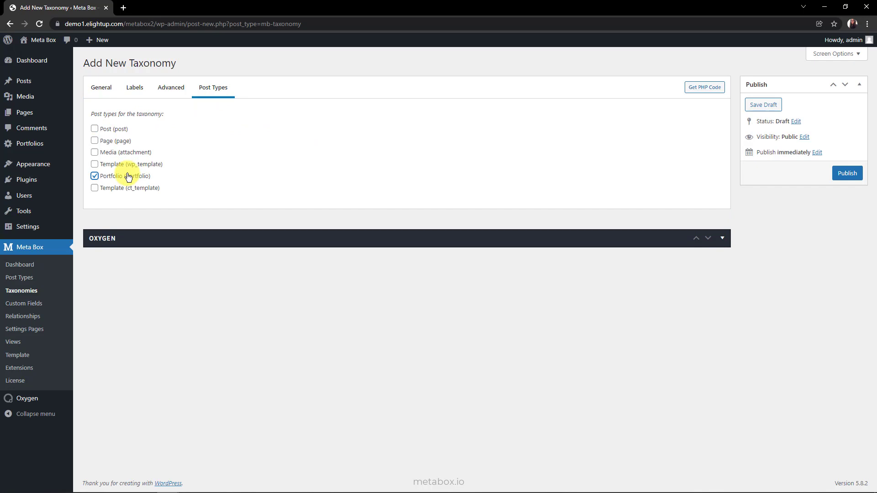
click(847, 173)
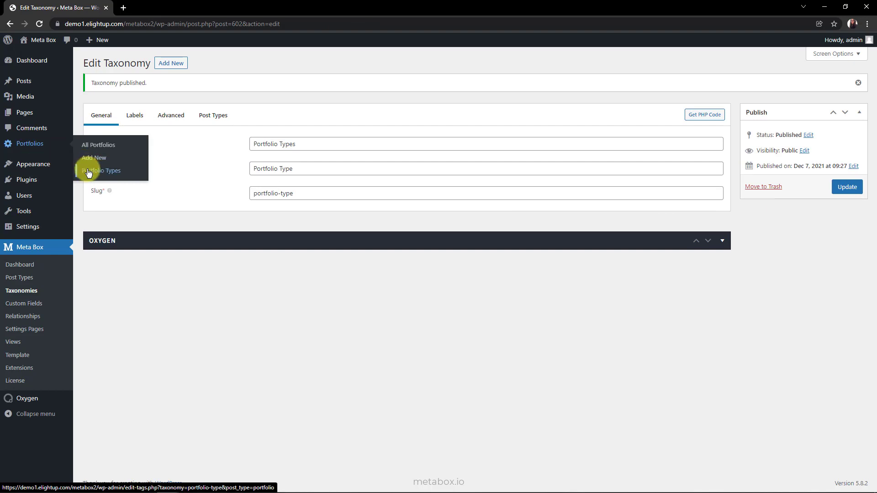
click(102, 170)
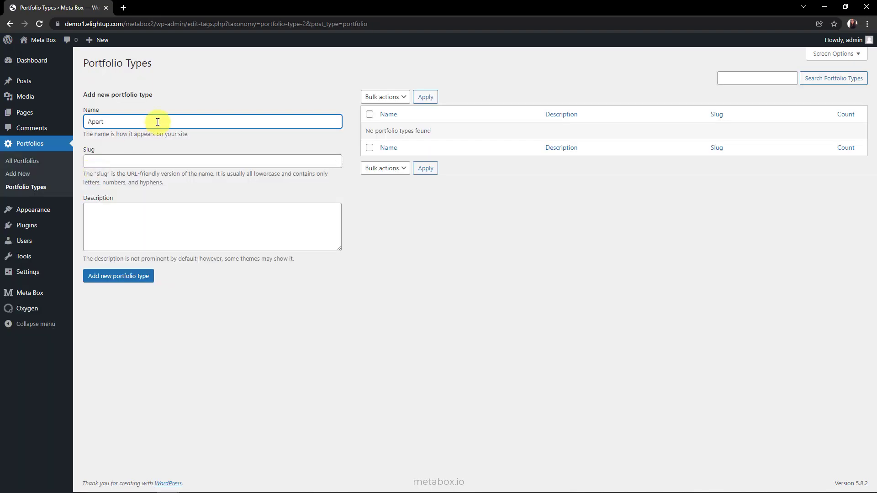
text(ment)
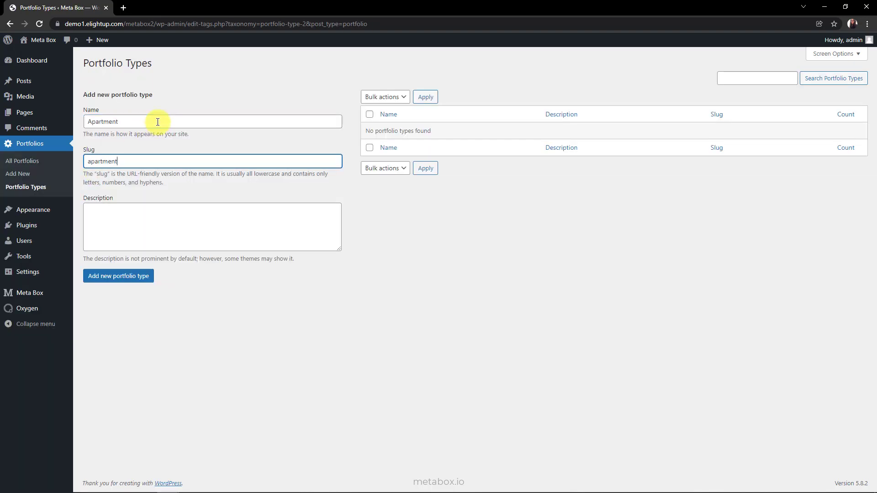
text(Lorem Ipsum is simply dummy text of the printing and typesetting industry. Lorem Ipsum has been the industry's standard dummy text ever since the 1500s, when an unknown printer took a galley of type and scrambled it to make a type specimen book)
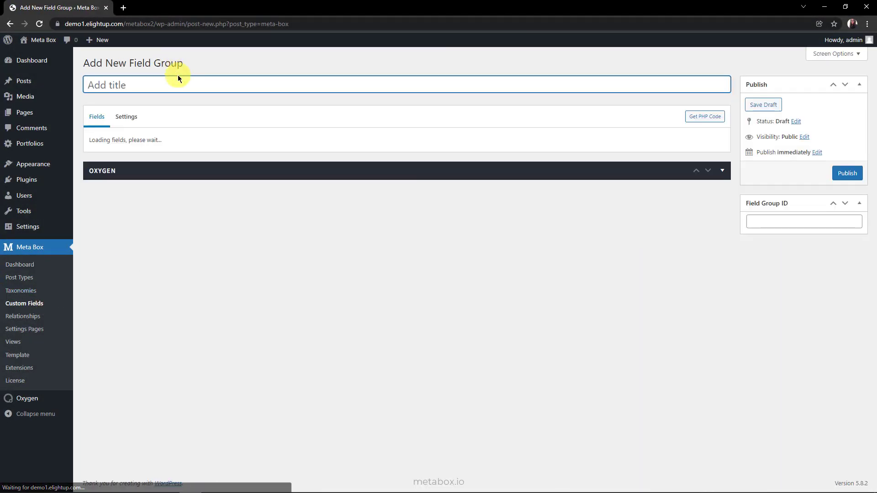
- Add a Single Image field named Upload Portfolio Thumbnail to the field group
click(109, 165)
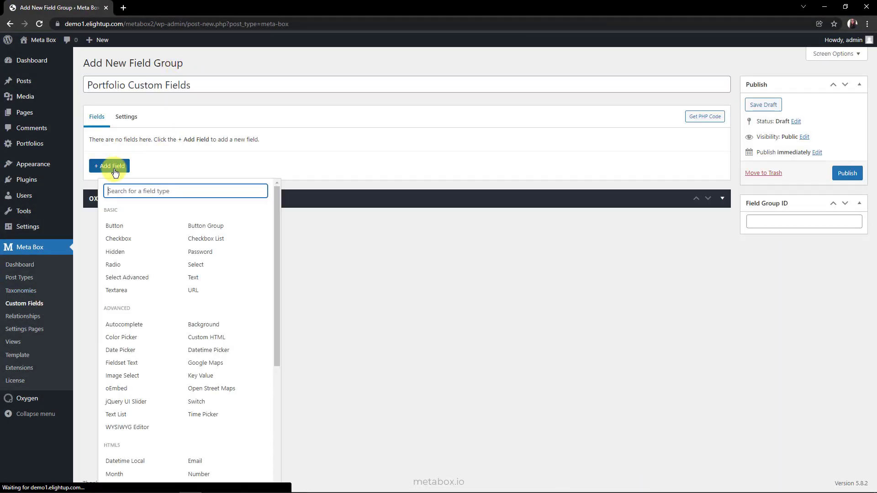
click(193, 290)
text(sing)
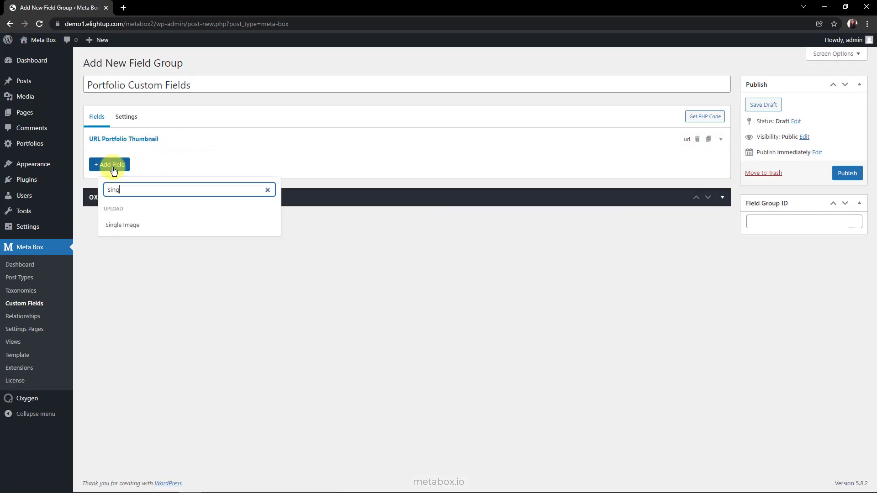
click(122, 224)
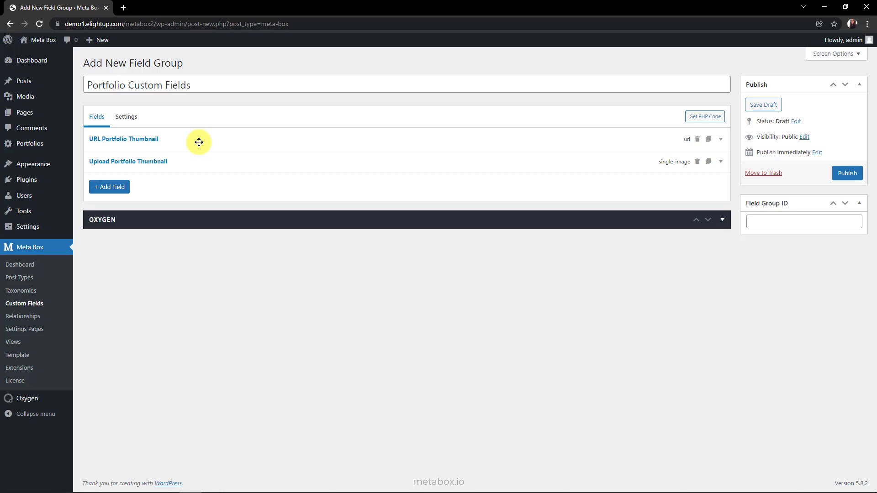
click(123, 139)
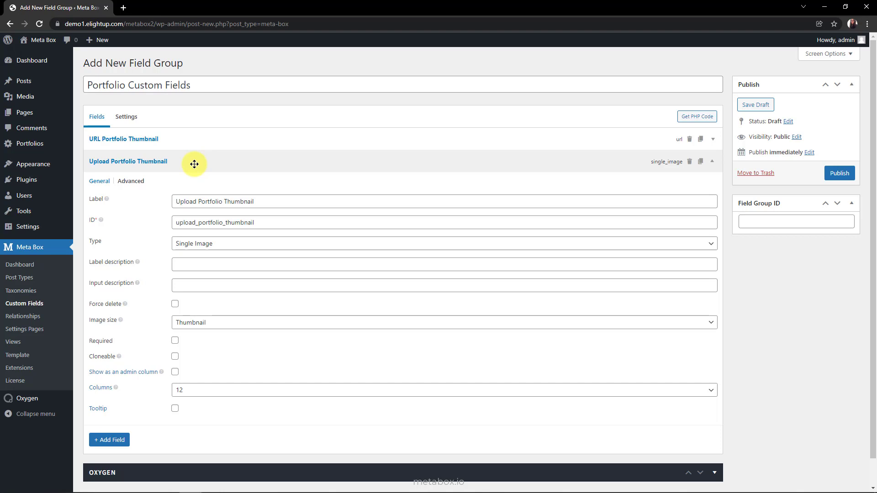
- Set the field group's location to the Portfolio Type taxonomy
click(126, 116)
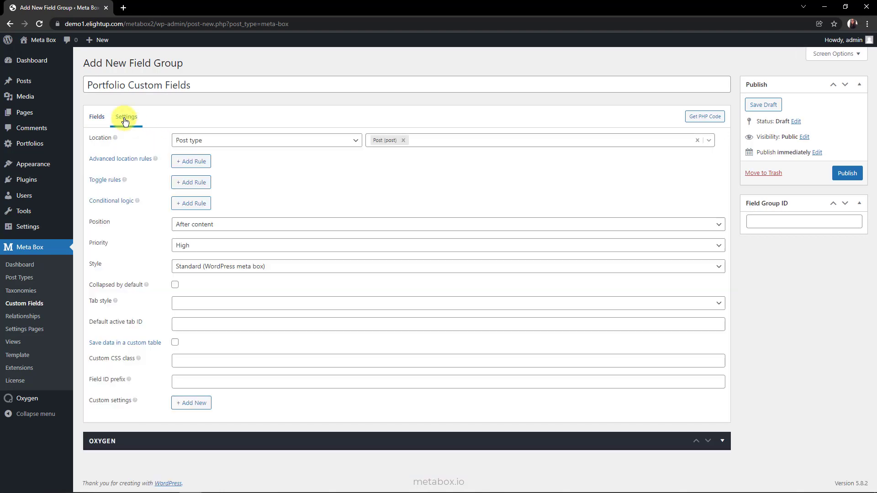
click(266, 140)
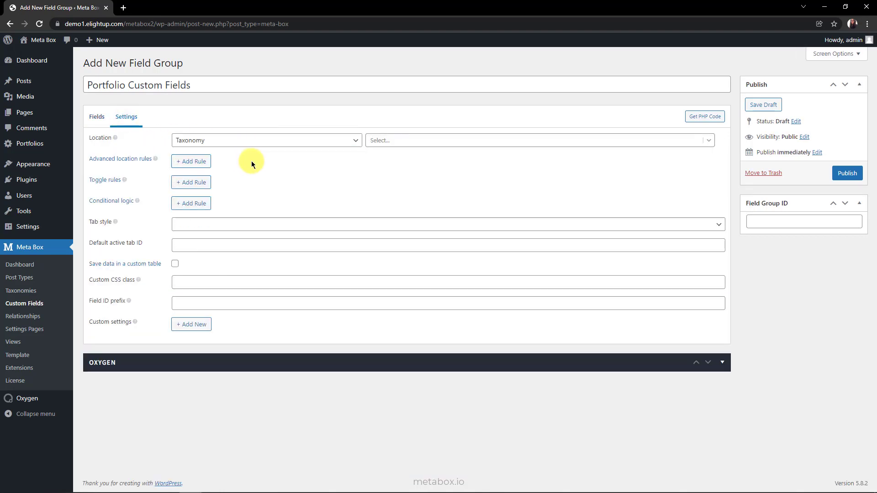
click(537, 140)
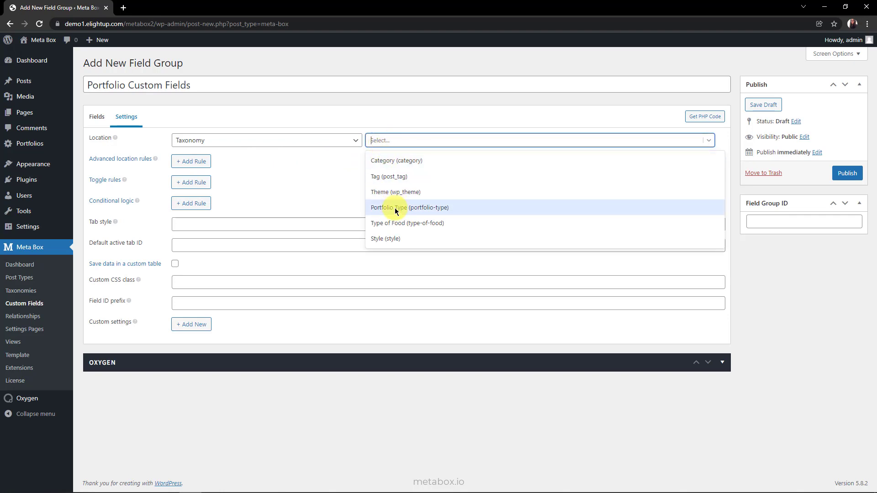
click(409, 207)
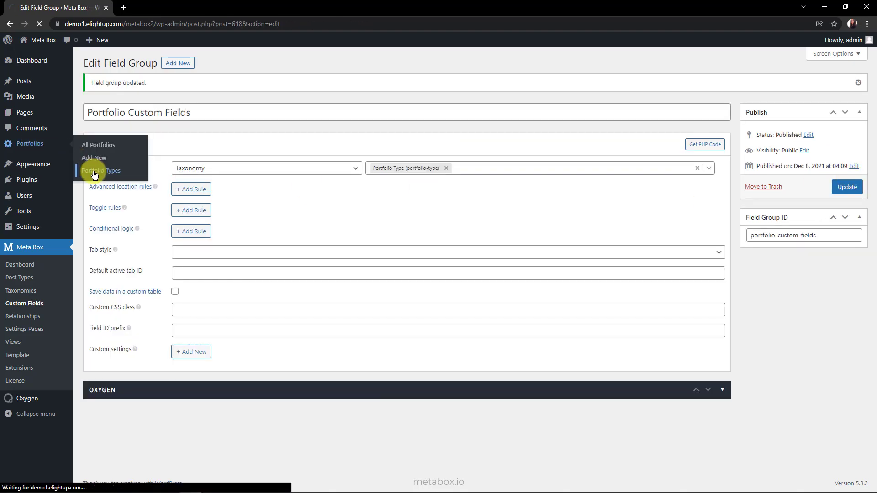
click(100, 170)
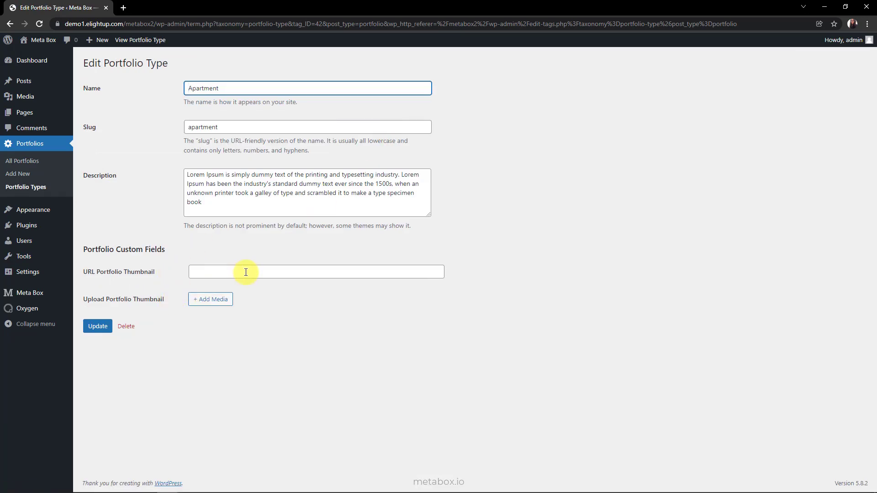
text(https://i.imgur.com/hM22icY.jpg)
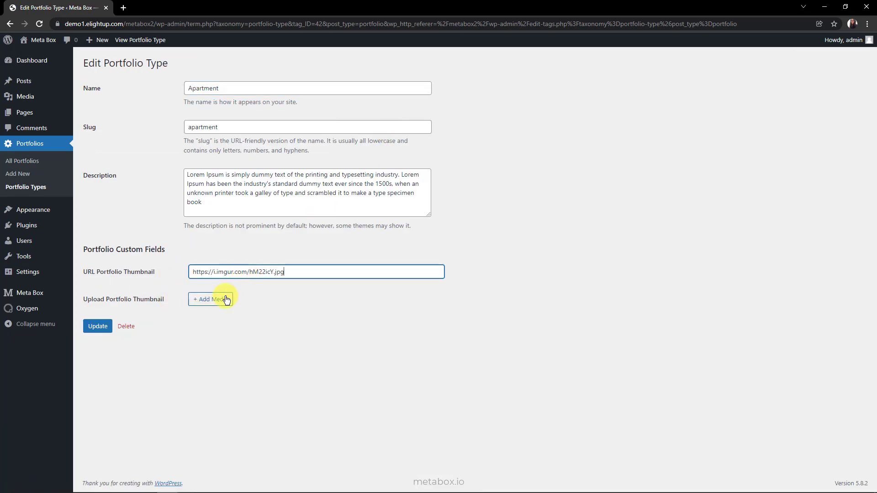
click(211, 300)
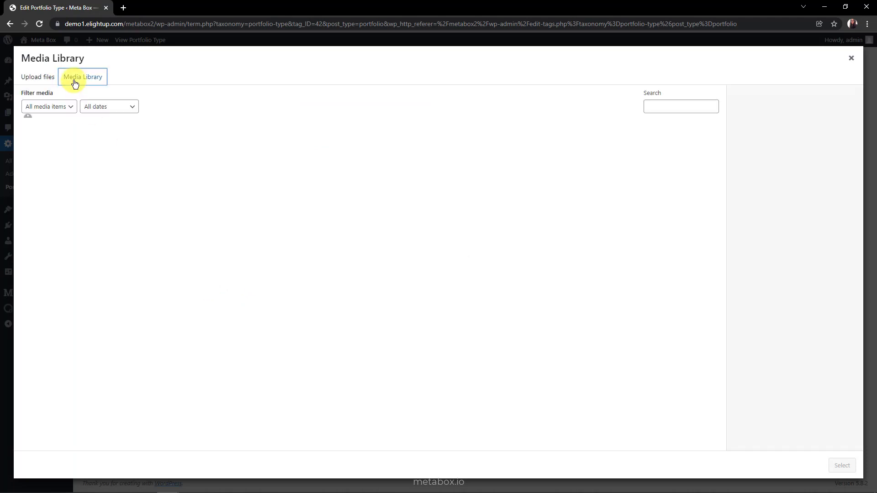
click(82, 76)
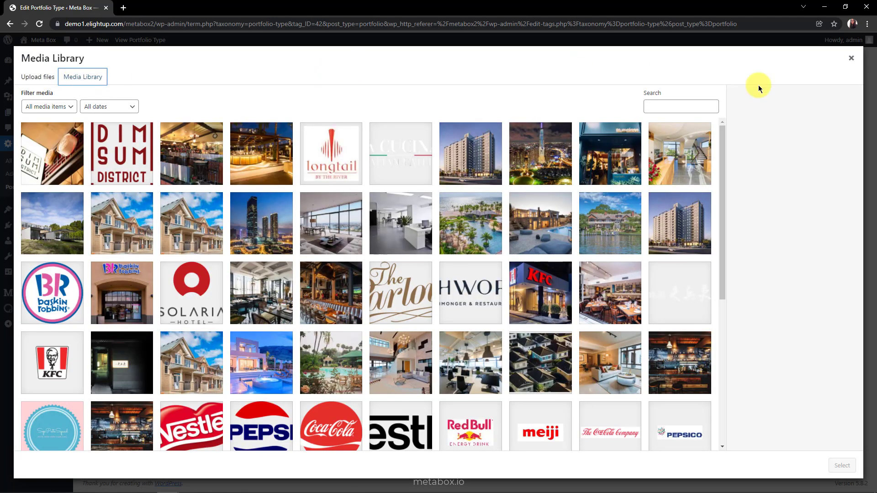
click(851, 59)
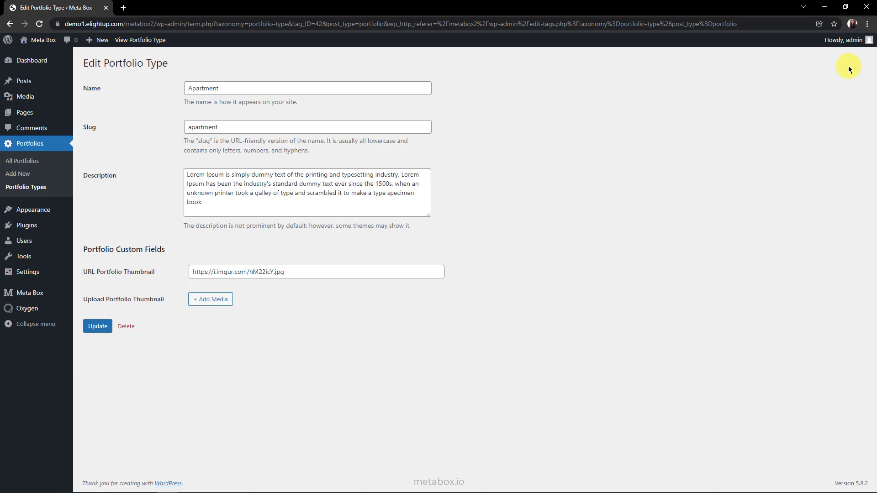
mouse_move(159, 307)
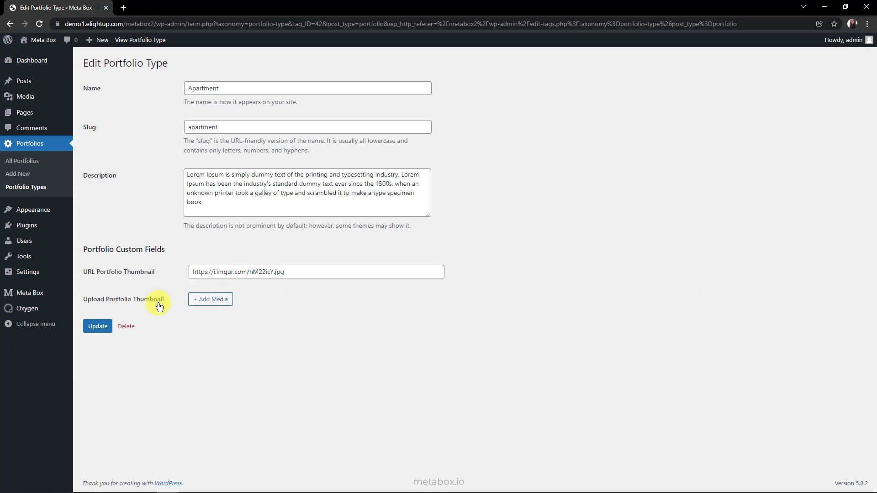
click(29, 247)
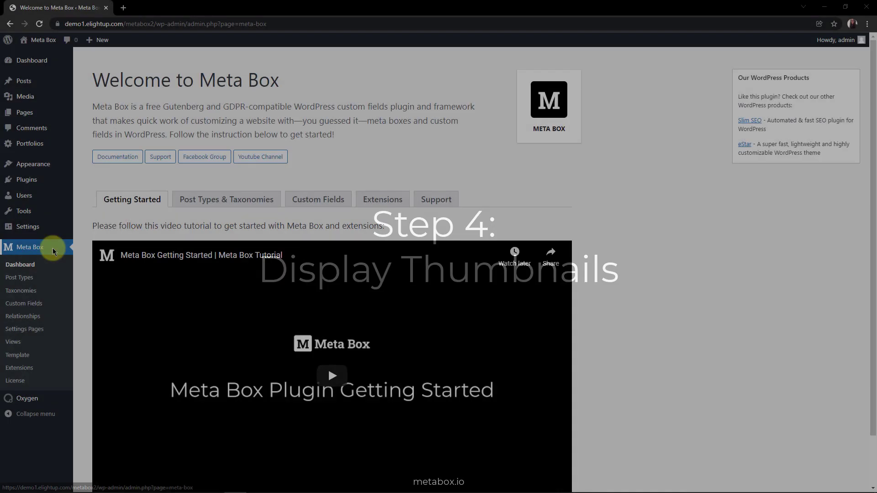
- Create a new Meta Box view titled Portfolio View
click(13, 341)
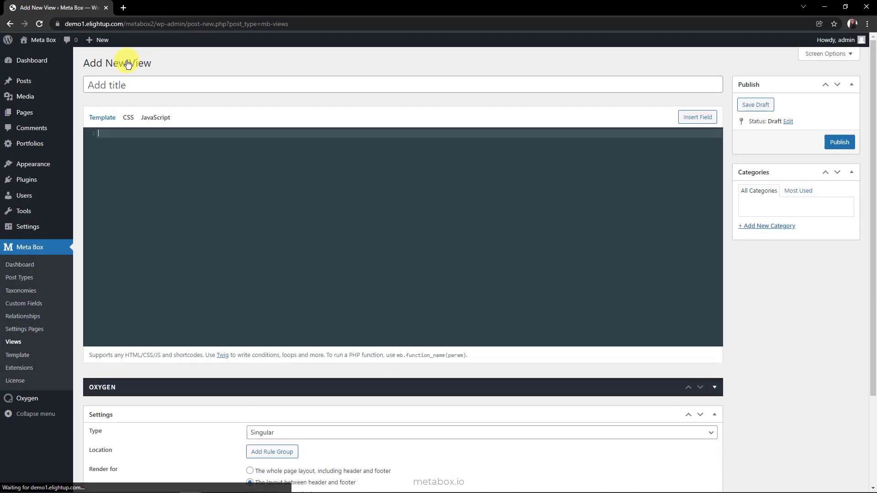
text(Portfolio View)
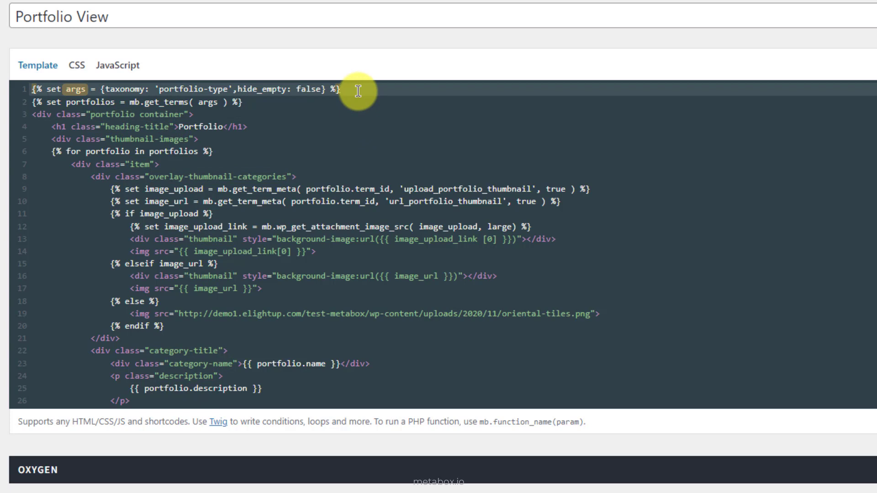
double_click(193, 88)
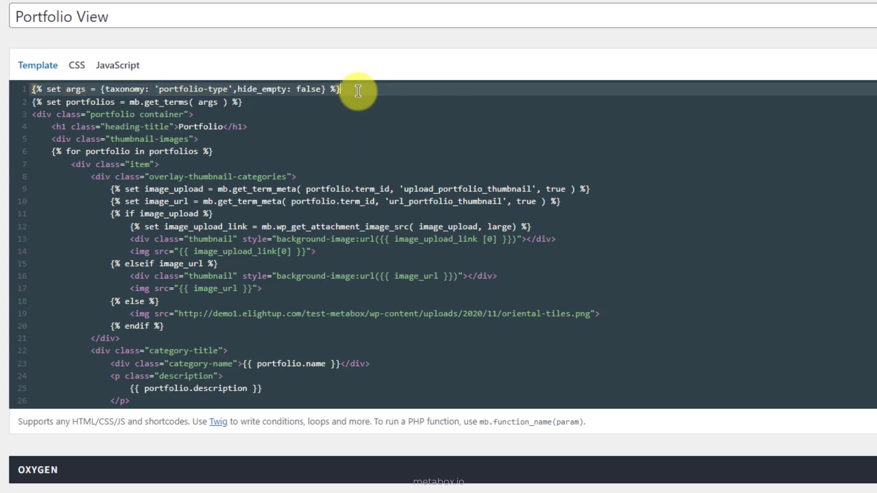
click(358, 103)
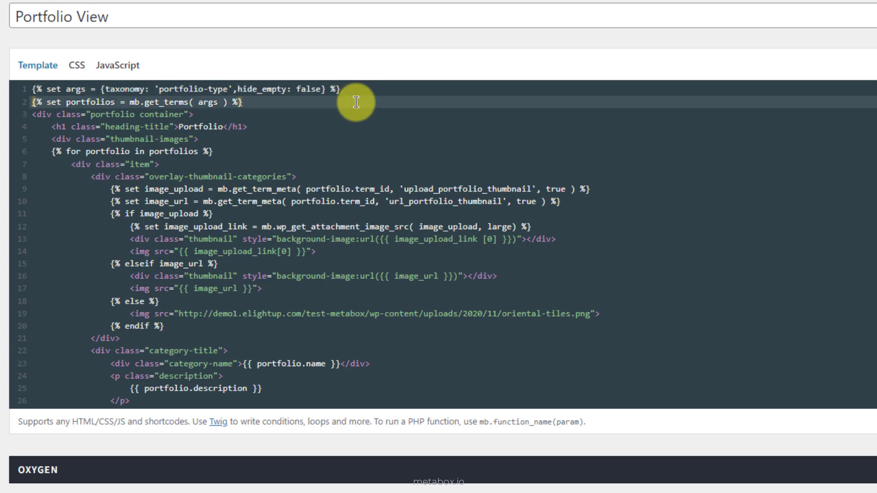
click(242, 102)
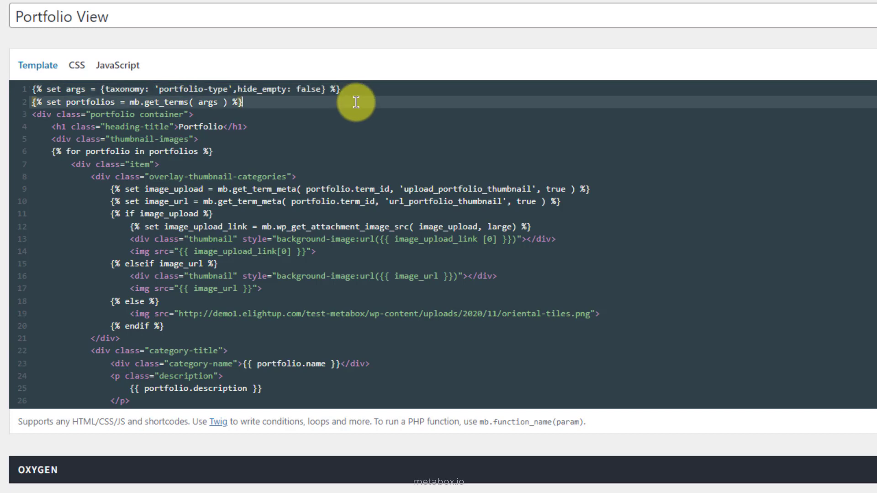
double_click(79, 89)
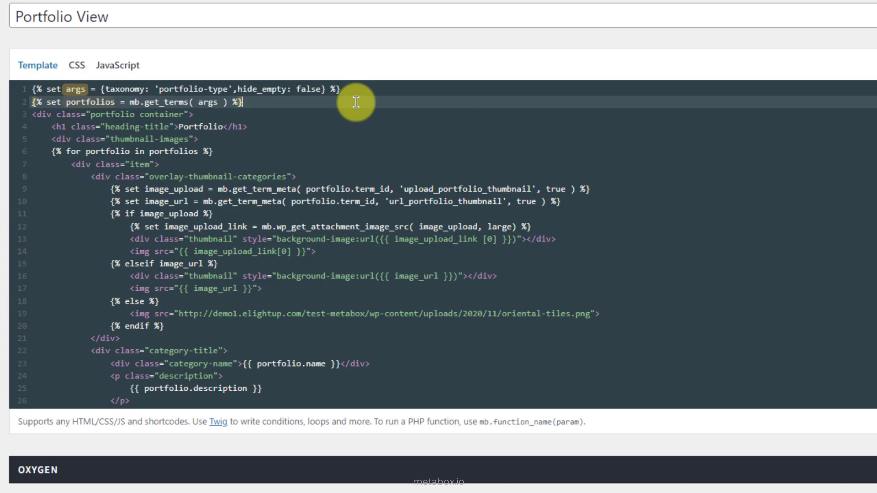
double_click(89, 102)
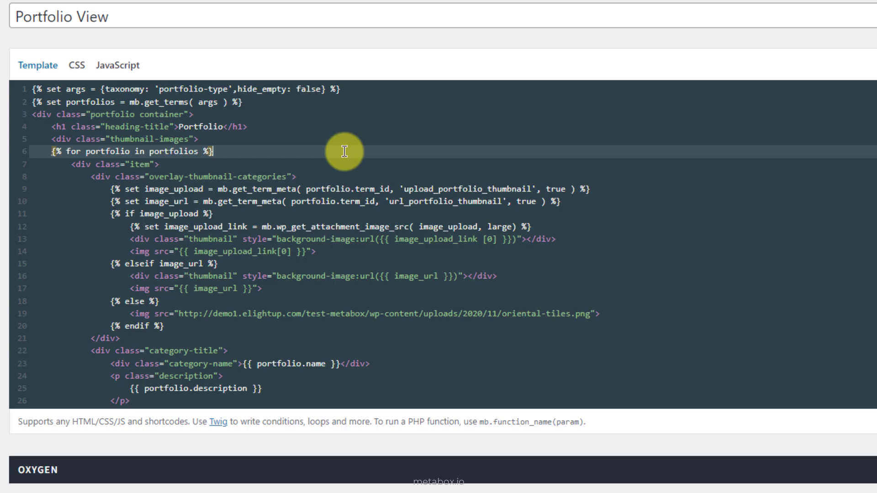
mouse_move(611, 194)
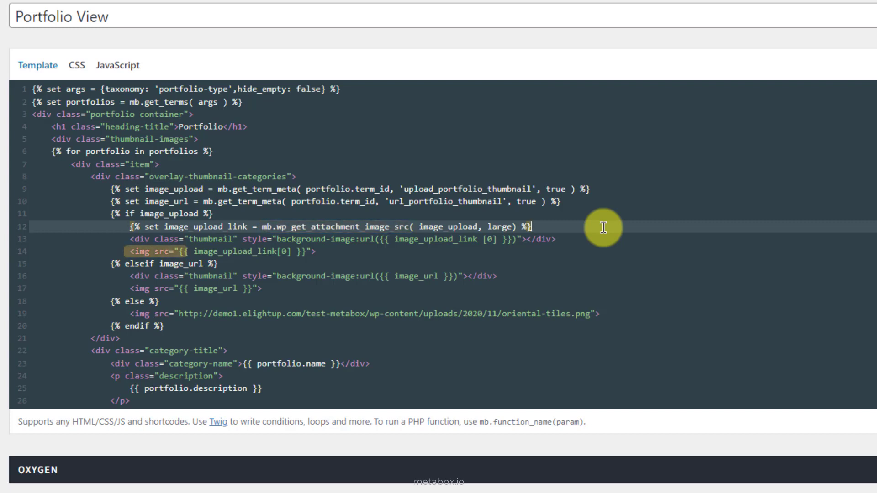
click(533, 227)
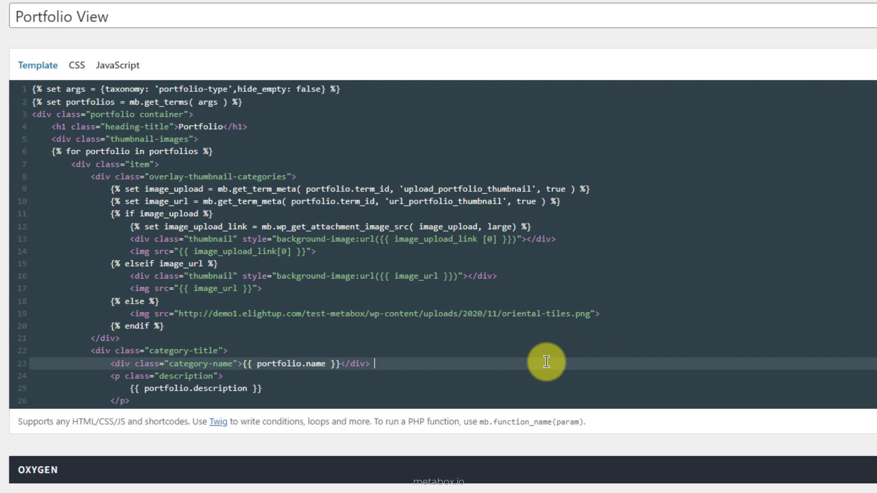
double_click(289, 363)
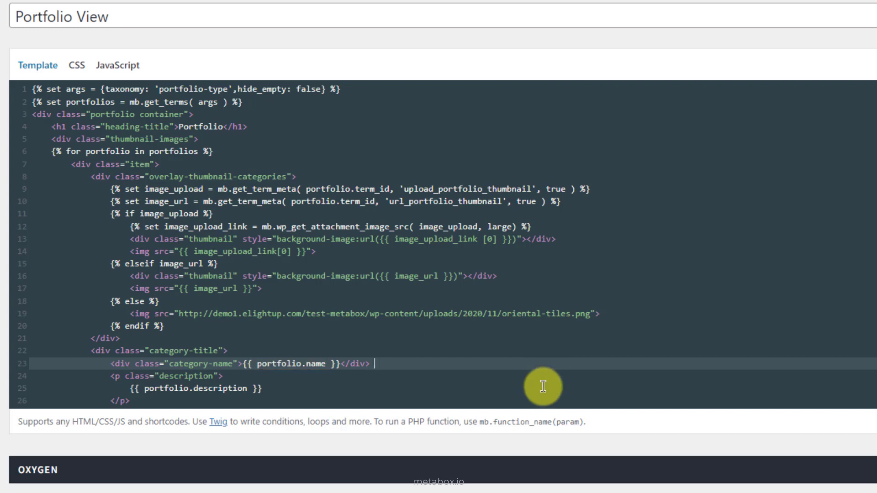
double_click(193, 389)
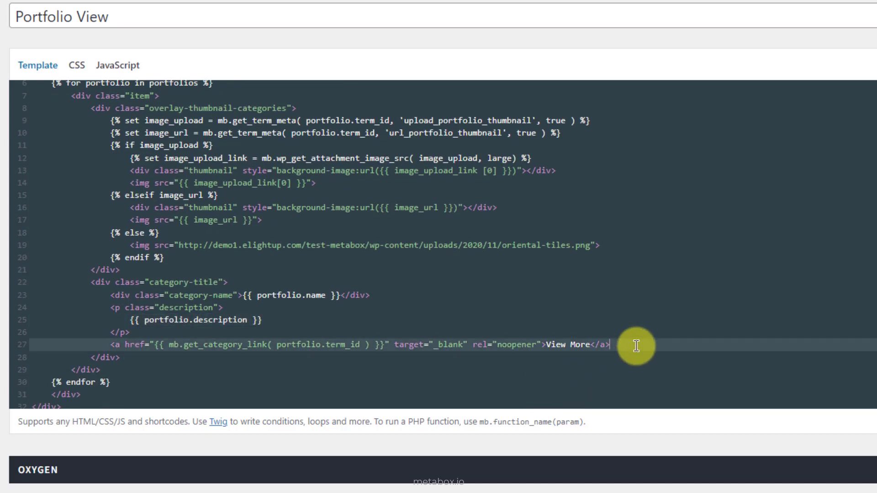
double_click(567, 343)
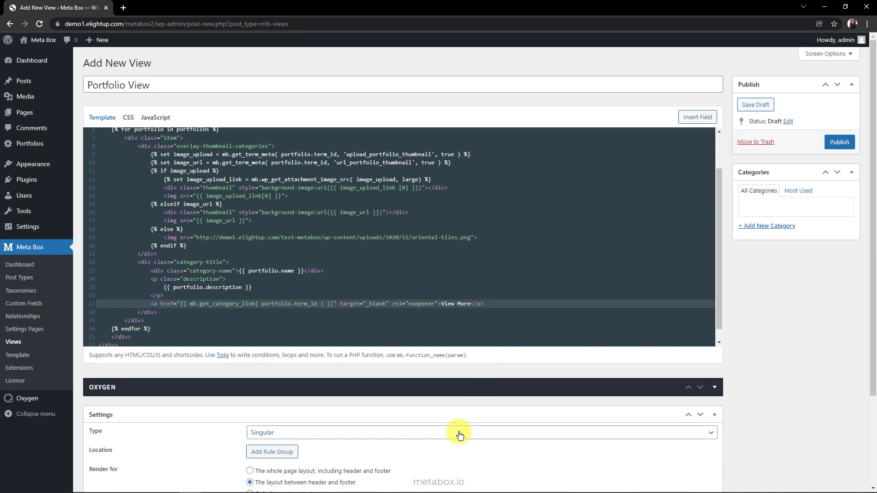
- Make Portfolio View a Shortcode-type view and go to the Pages list
click(480, 432)
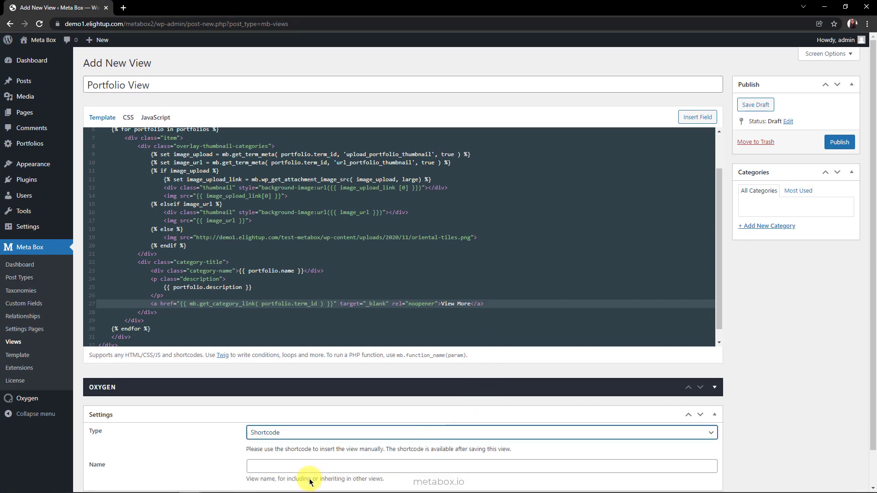
click(839, 143)
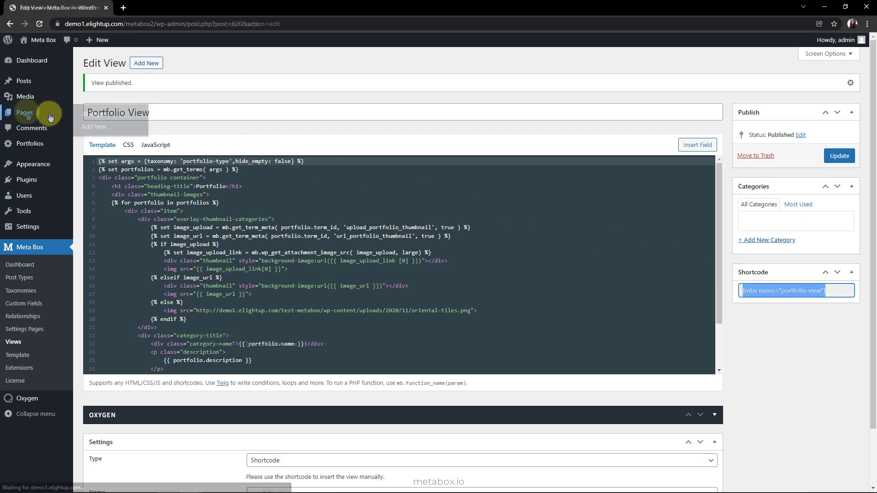
click(25, 112)
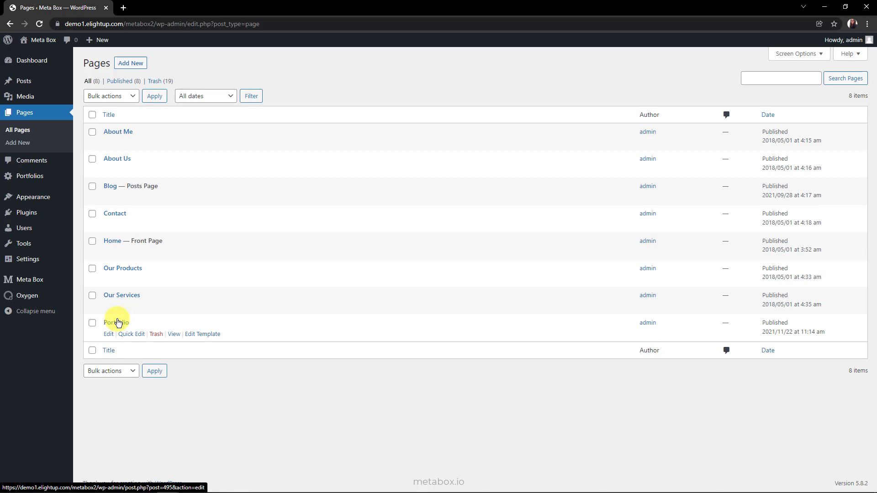
- Embed [mbv name="portfolio-view"] in a Shortcode element on the Portfolio page's Oxygen template
click(115, 323)
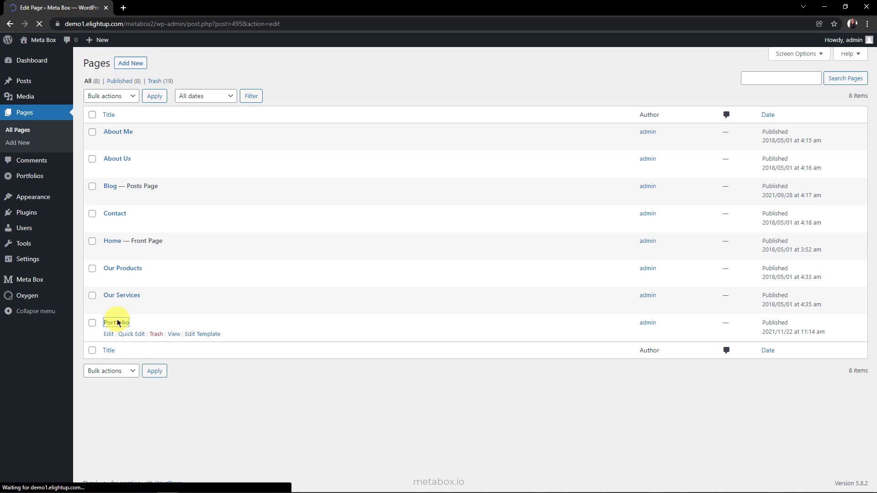
click(109, 335)
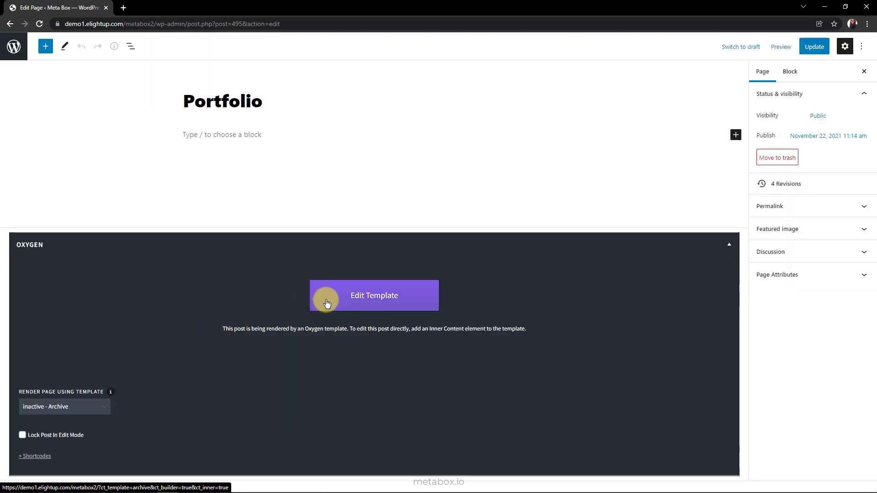
click(374, 295)
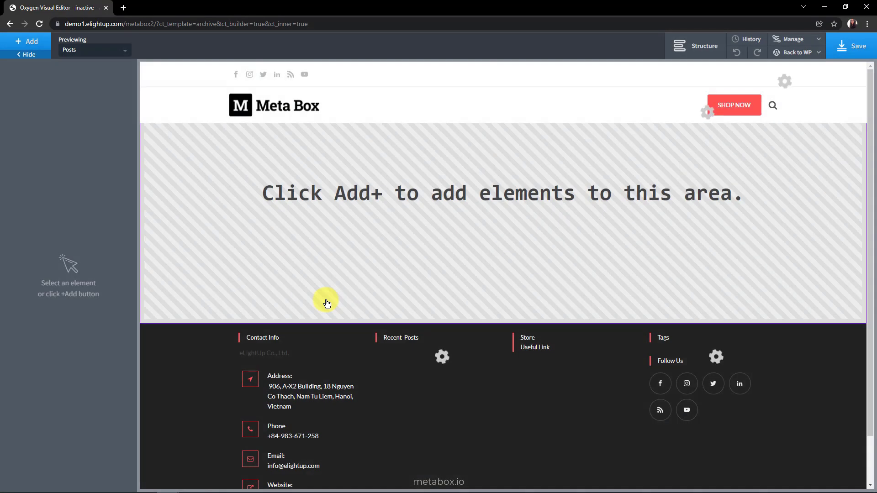
click(25, 41)
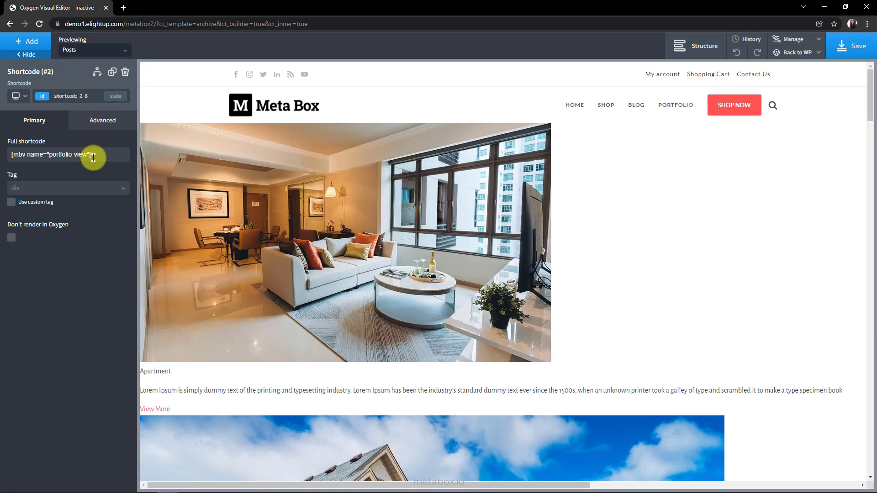
scroll(down, 3)
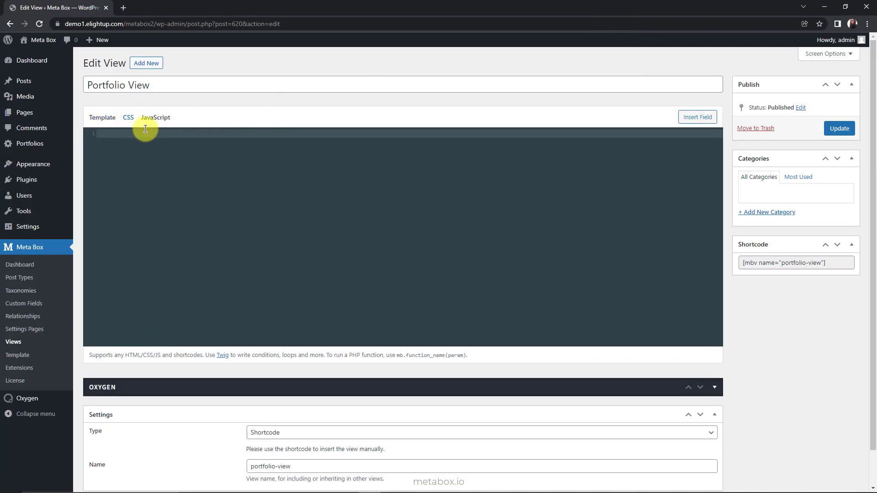
- Review the Portfolio View's CSS thumbnail layout rules, then load the live site's homepage
click(128, 117)
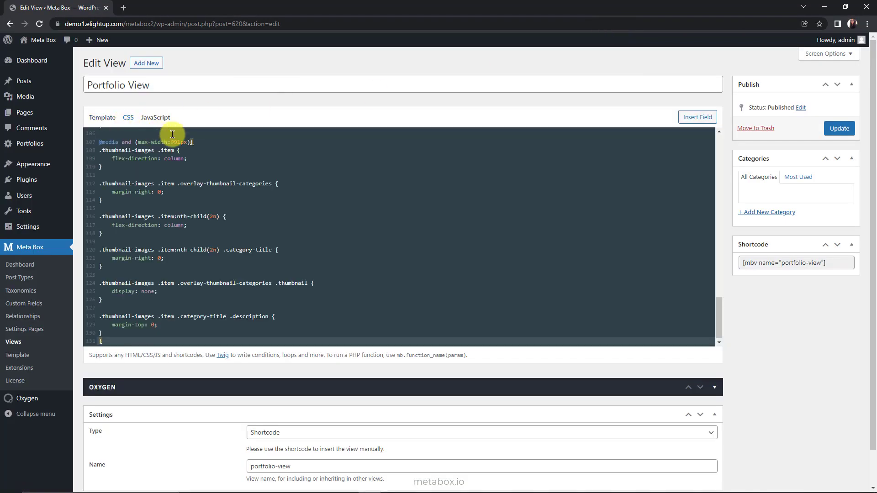
click(839, 128)
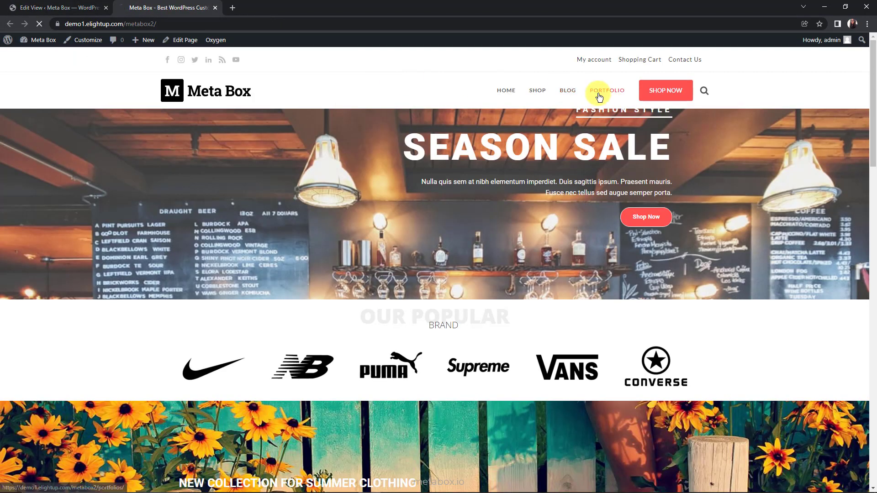
- Browse the live Portfolio page's styled list of portfolio types down to Apartment
click(605, 90)
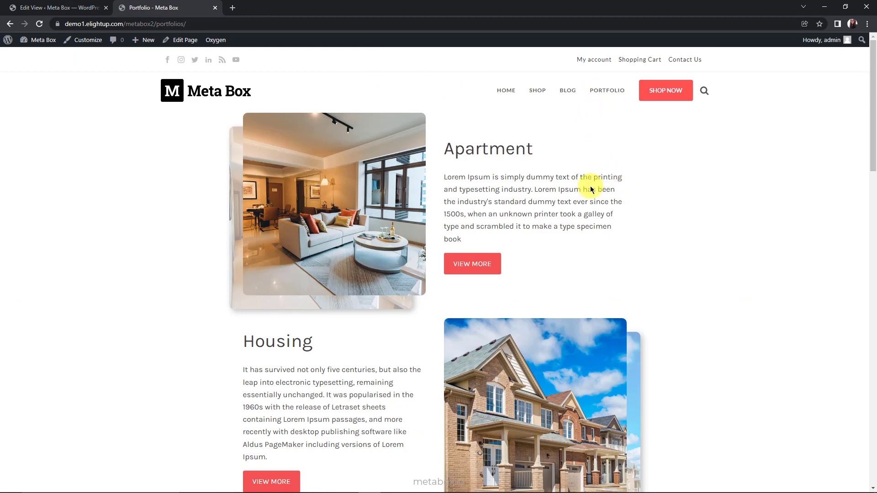
scroll(down, 3)
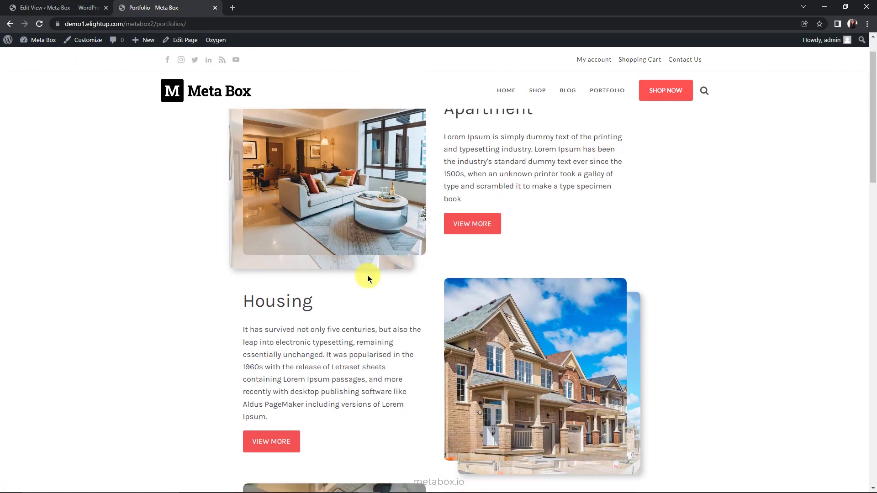
scroll(down, 3)
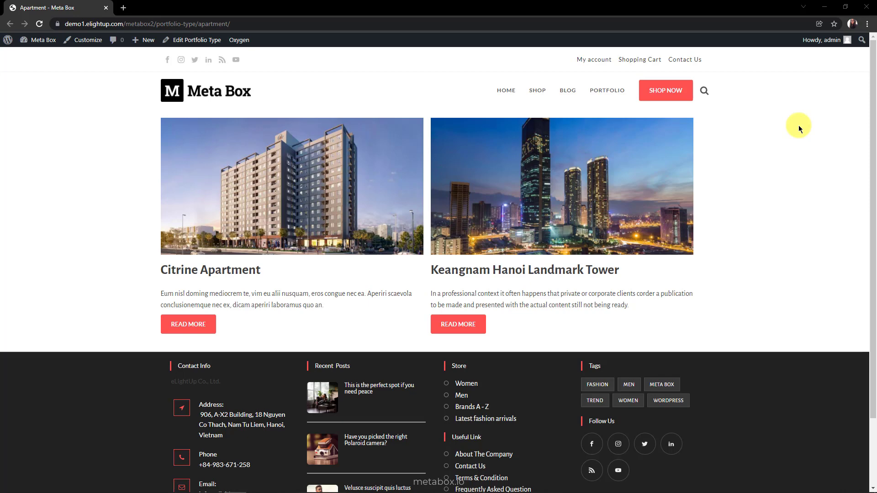
- Edit the archive template for this term in the Oxygen visual editor
click(238, 39)
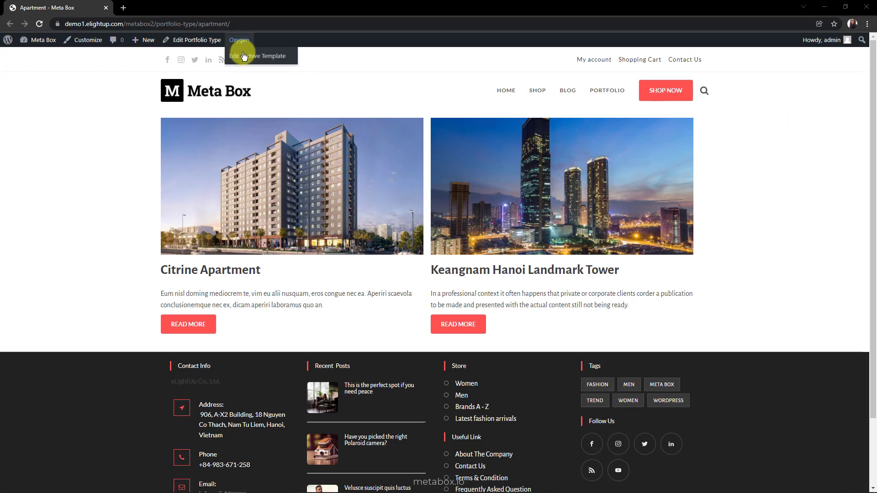
click(258, 56)
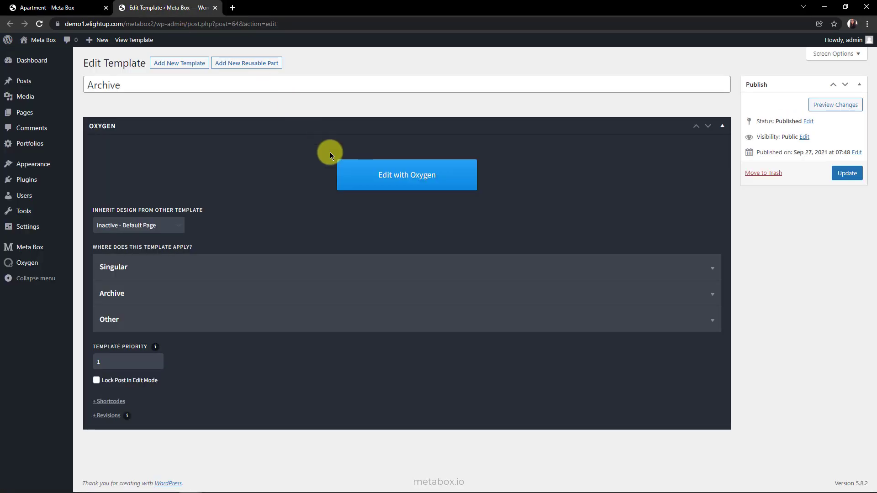
click(406, 174)
text(ap)
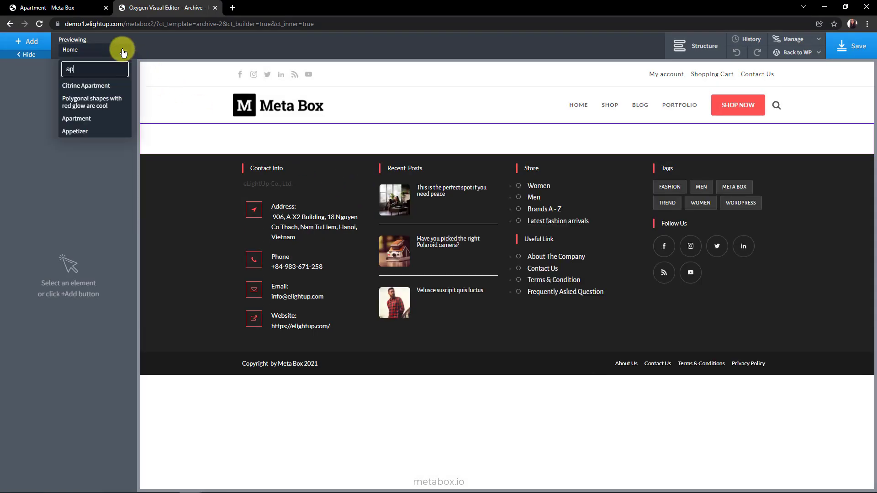
- Preview the template with the Apartment term and expand its Section in the Structure panel
click(76, 119)
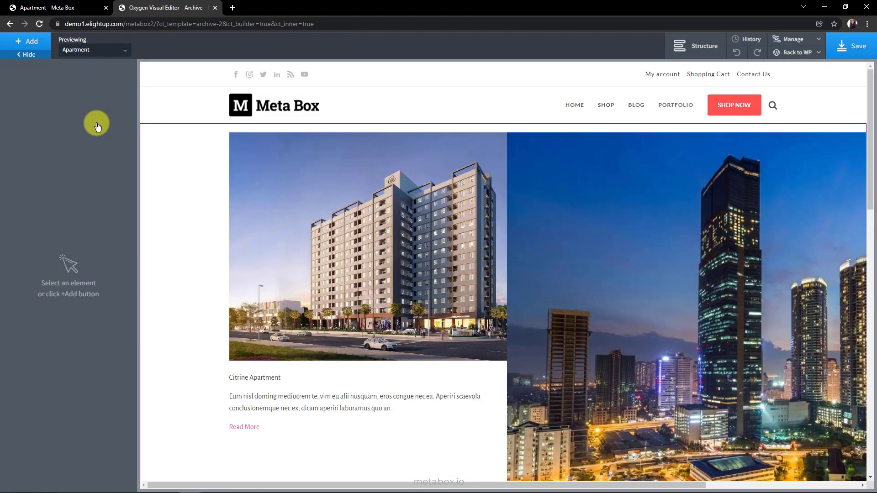
click(696, 46)
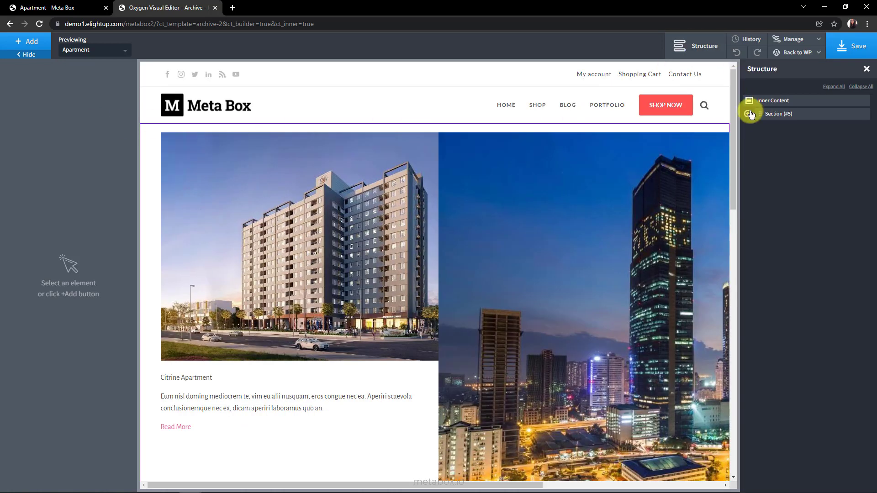
click(748, 113)
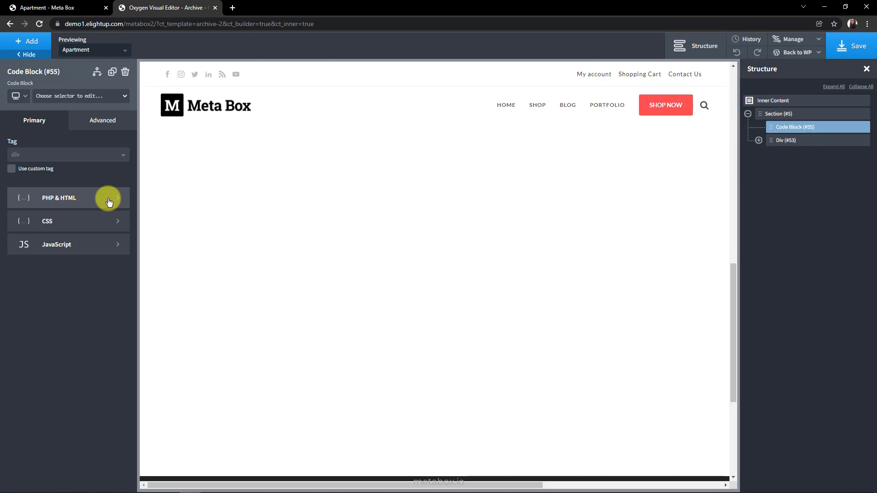
- Put PHP fetching the term thumbnail, name and description into the code block's PHP & HTML editor
click(59, 197)
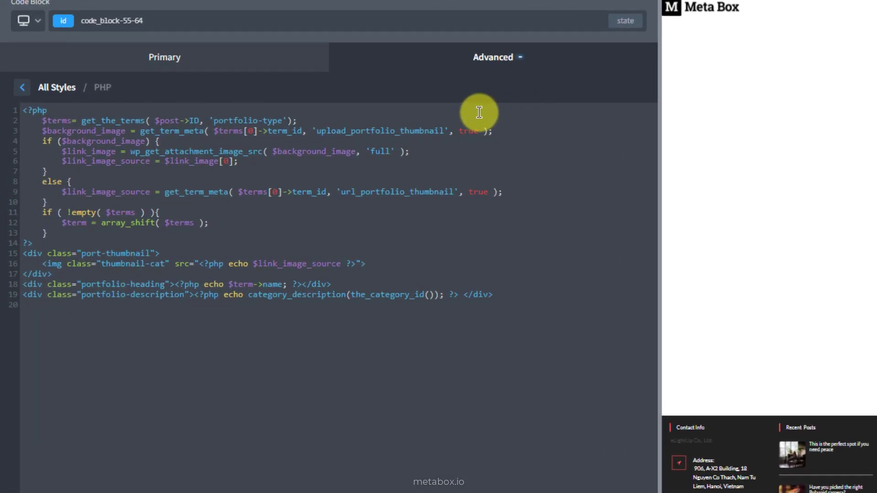
double_click(114, 121)
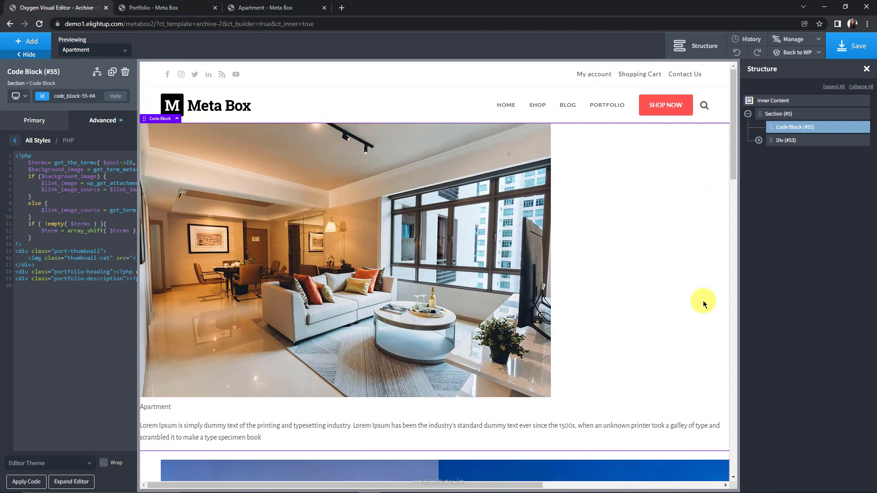
- Add a new Oxygen stylesheet named featured-image-css
click(774, 91)
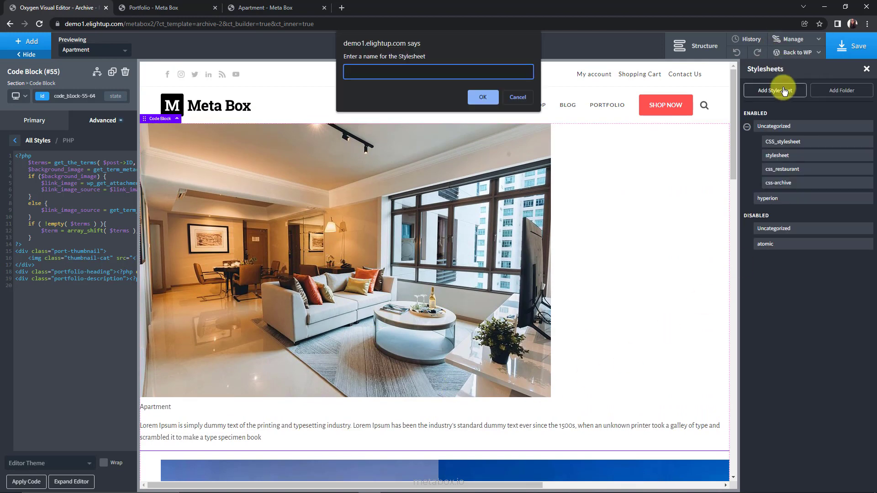
text(featured-image-css)
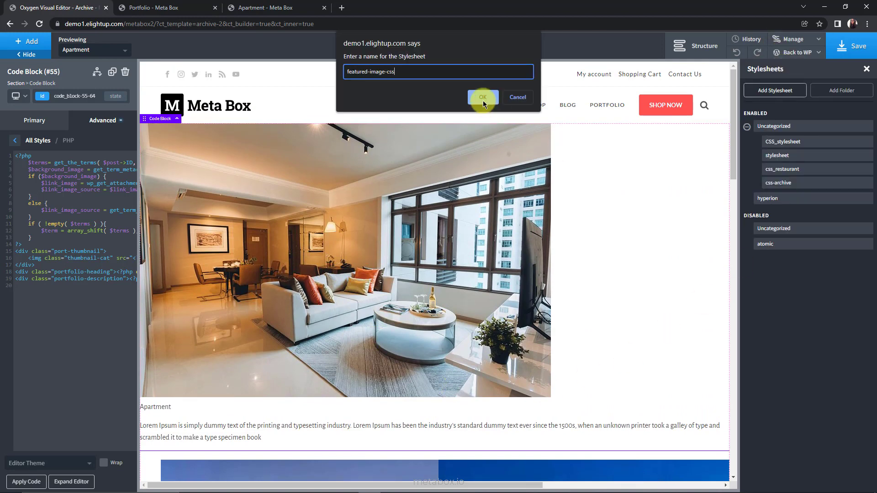
click(483, 97)
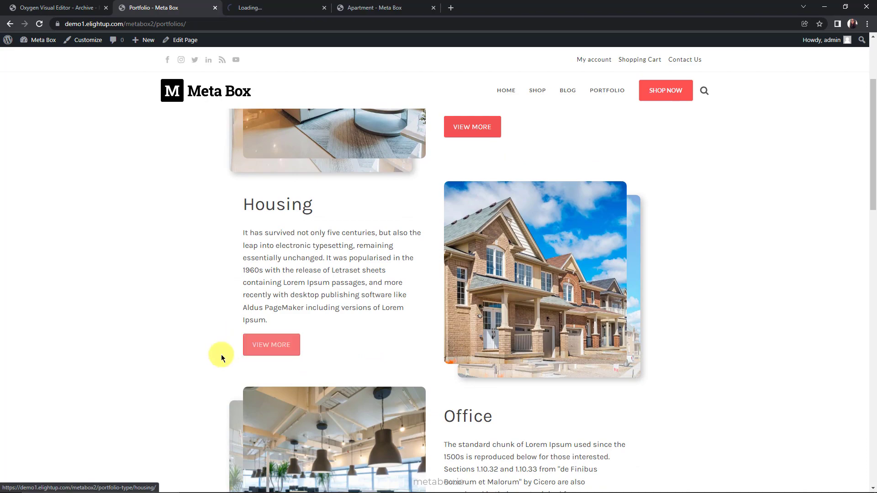
- Compare the Housing and Office archives, each now topped by its own featured image
click(271, 344)
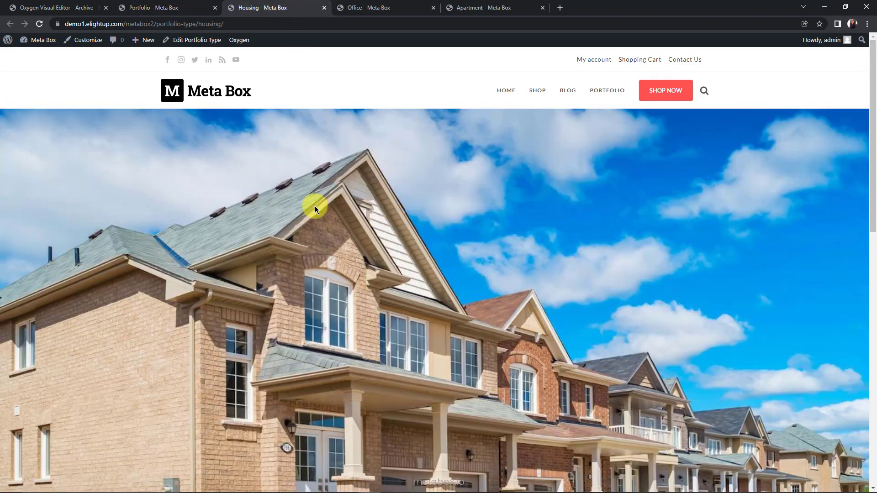
click(371, 7)
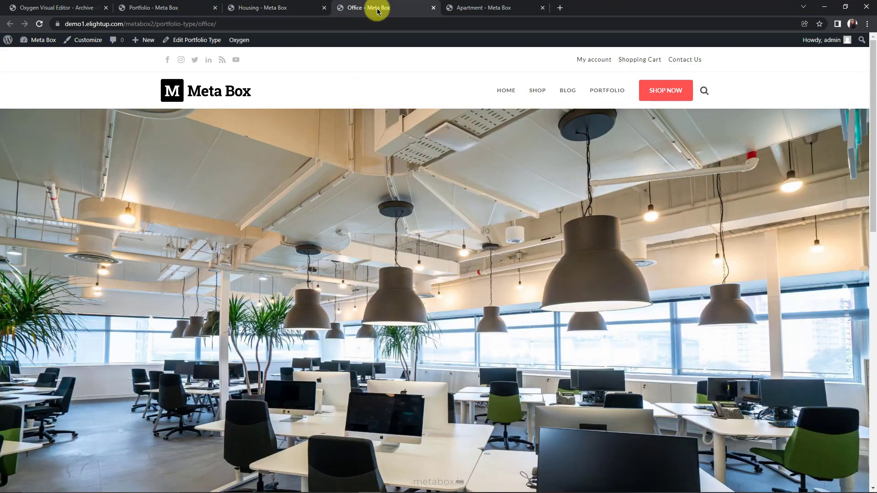
mouse_move(375, 202)
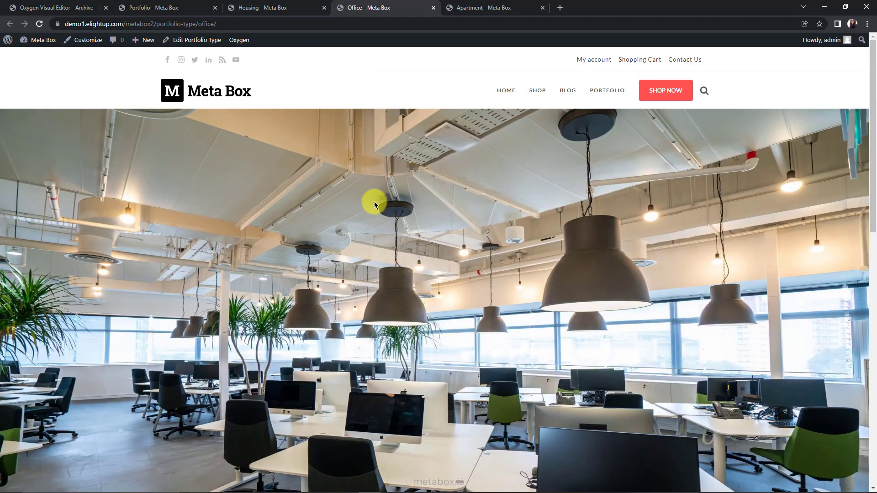